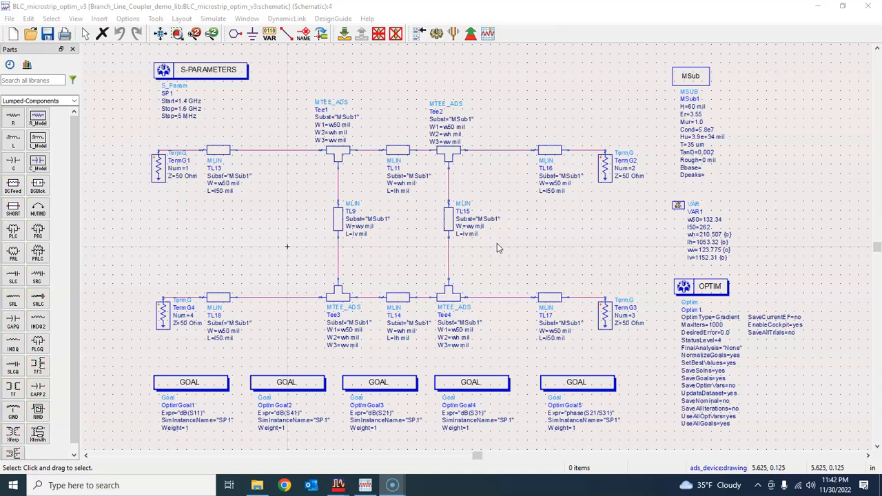
mouse_move(409, 248)
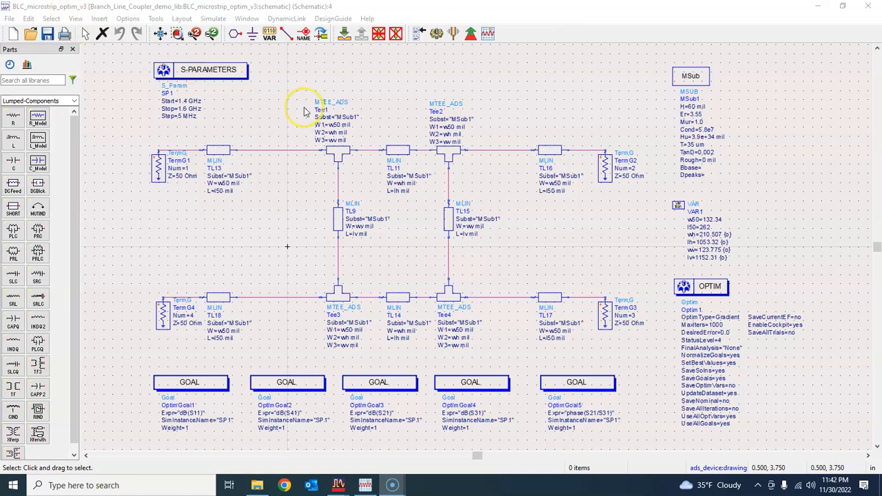
mouse_move(270, 201)
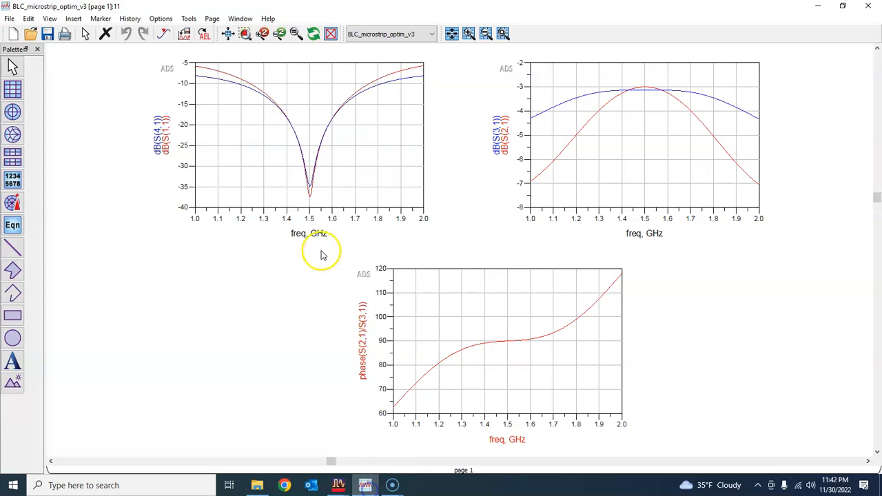
mouse_move(288, 221)
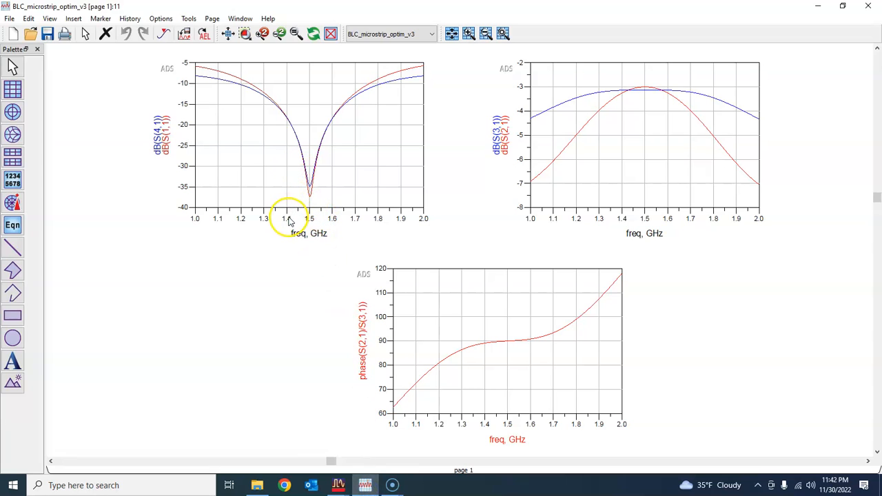
mouse_move(324, 221)
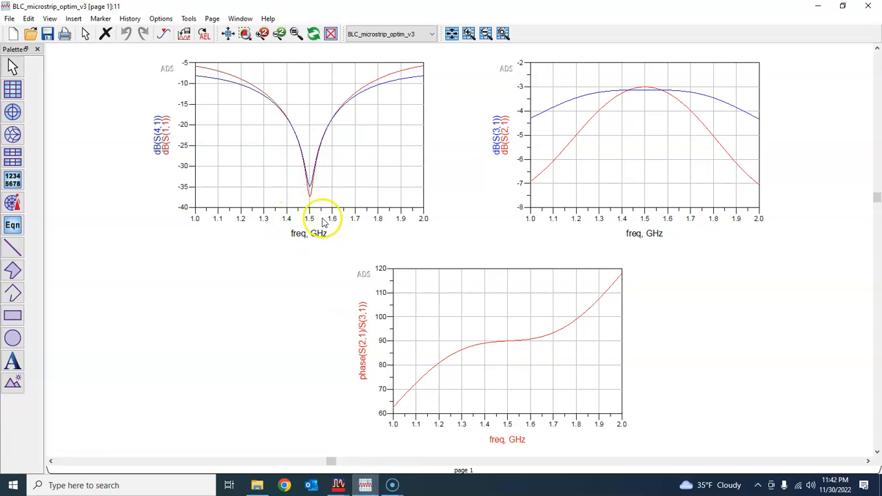
mouse_move(334, 222)
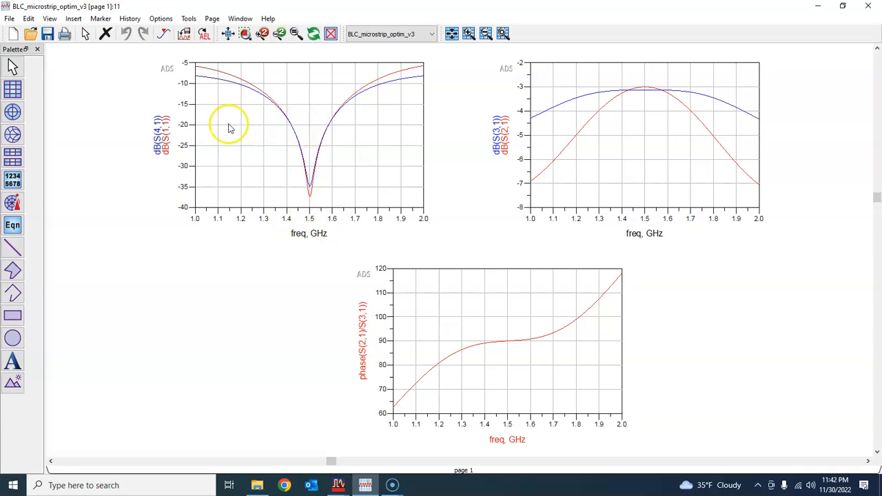
mouse_move(163, 138)
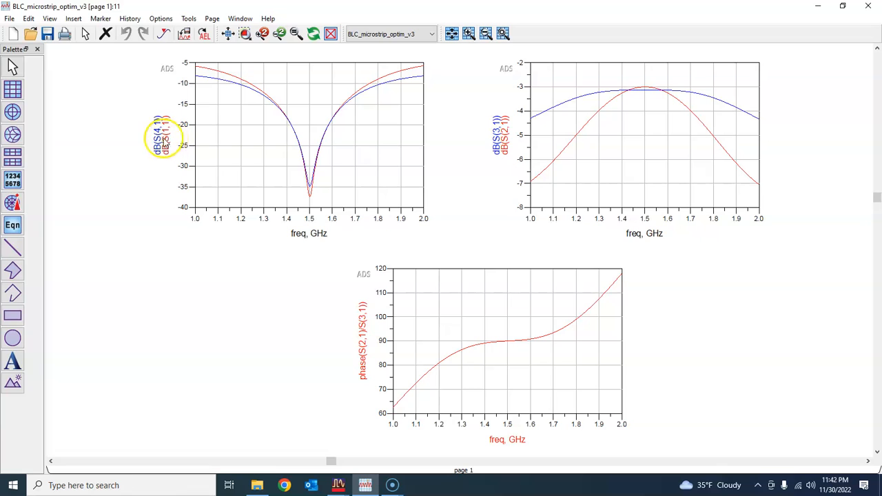
mouse_move(288, 124)
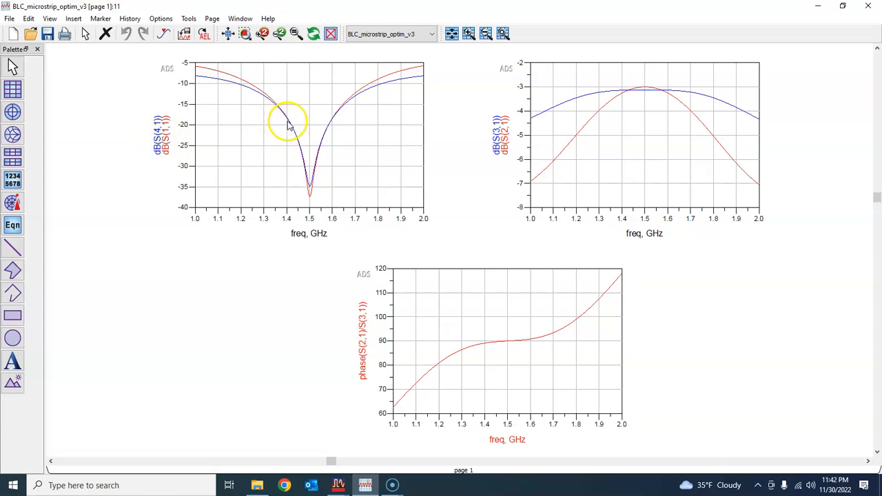
mouse_move(641, 195)
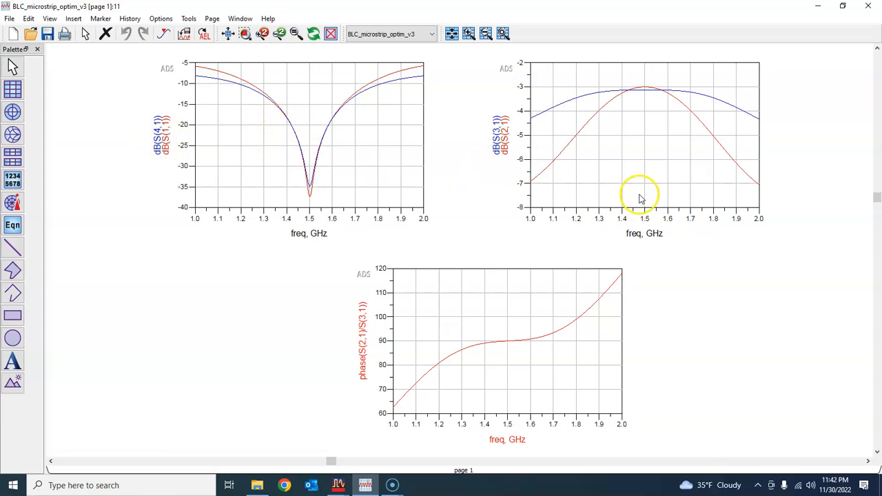
mouse_move(651, 97)
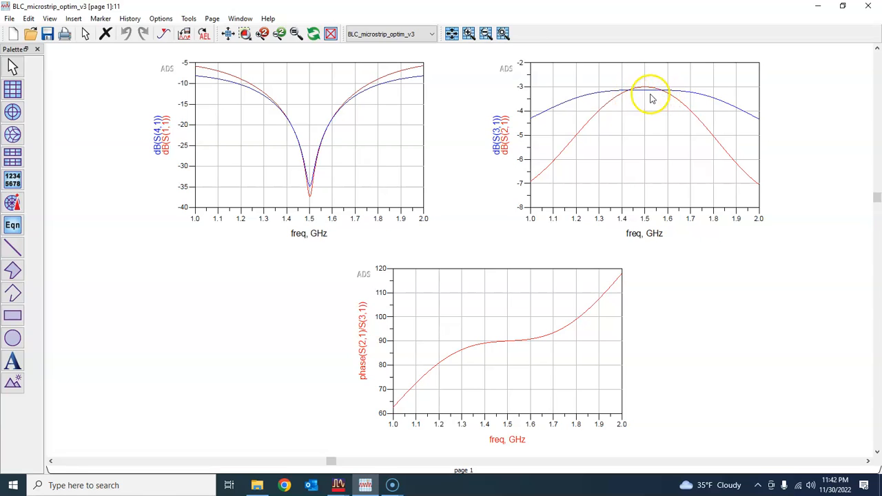
mouse_move(503, 149)
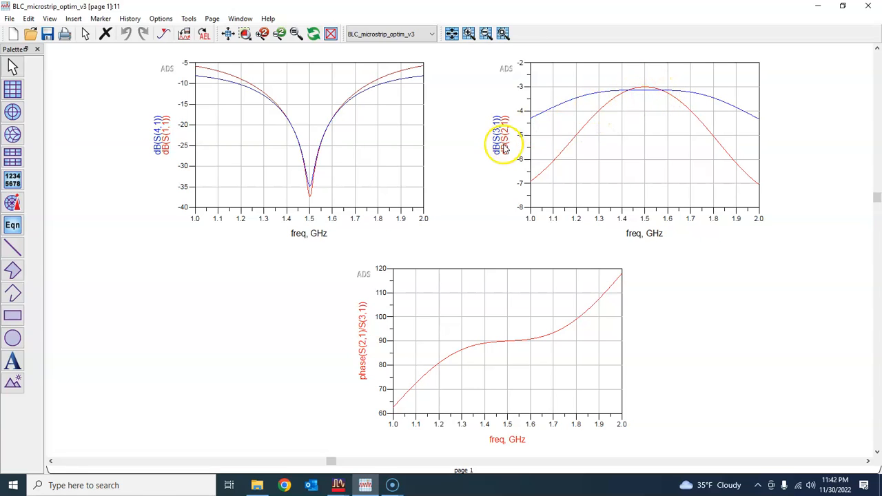
mouse_move(425, 378)
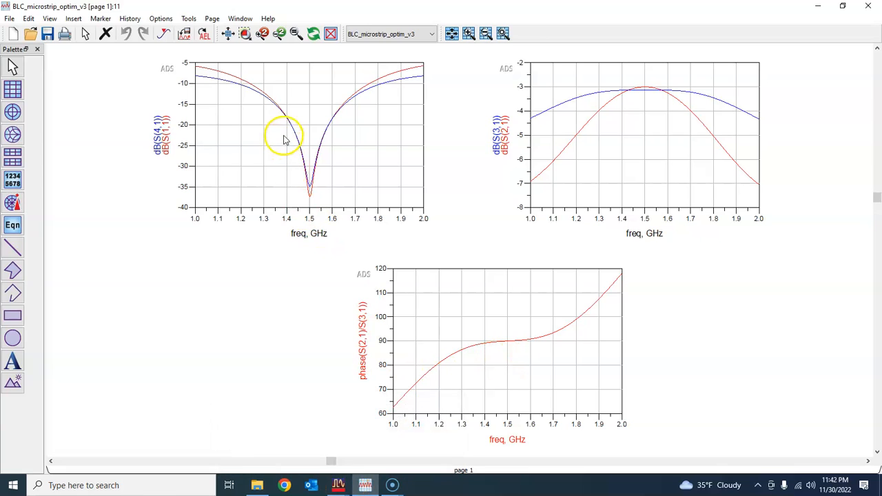
mouse_move(288, 131)
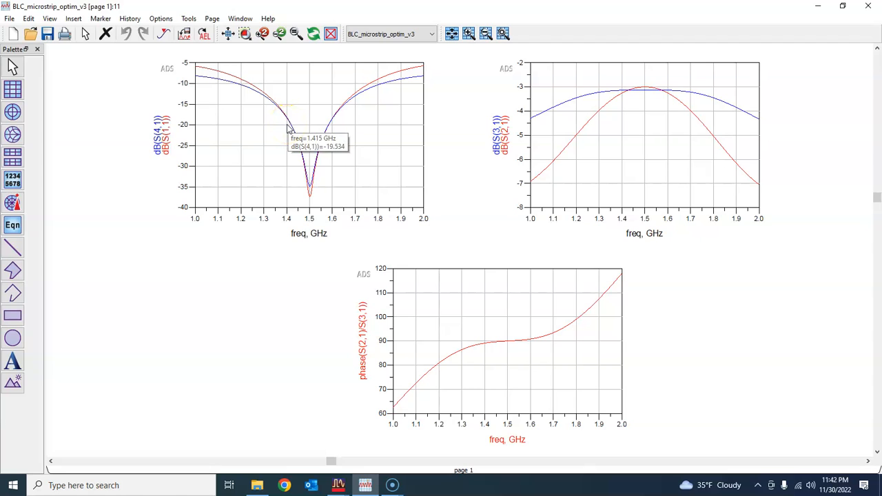
mouse_move(316, 265)
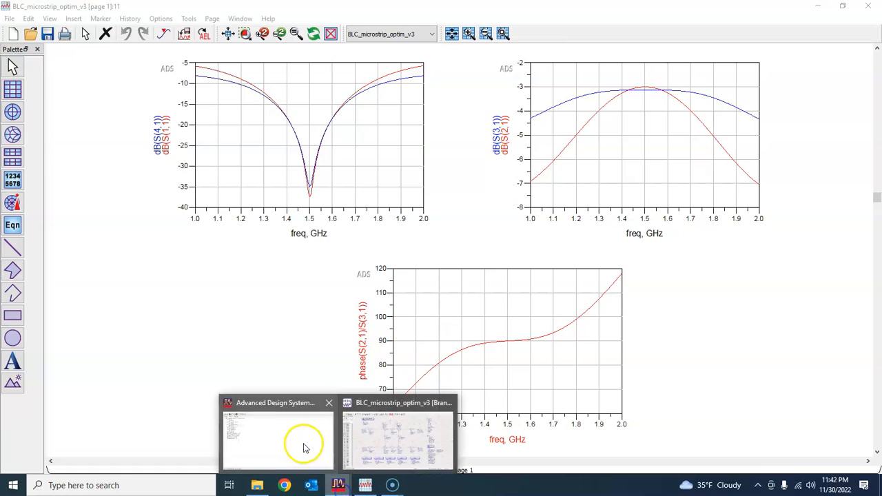
- Bring up the BLC_ideal coupler's S-parameter and phase plots for comparison
click(279, 438)
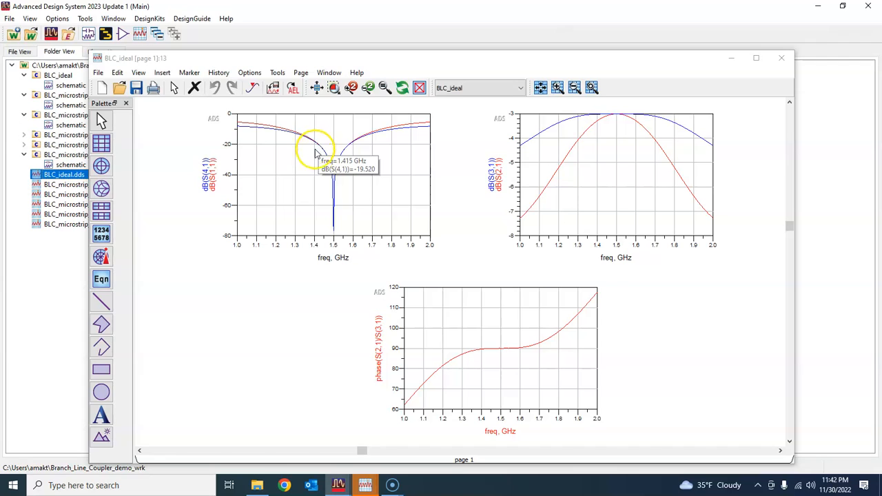
mouse_move(357, 245)
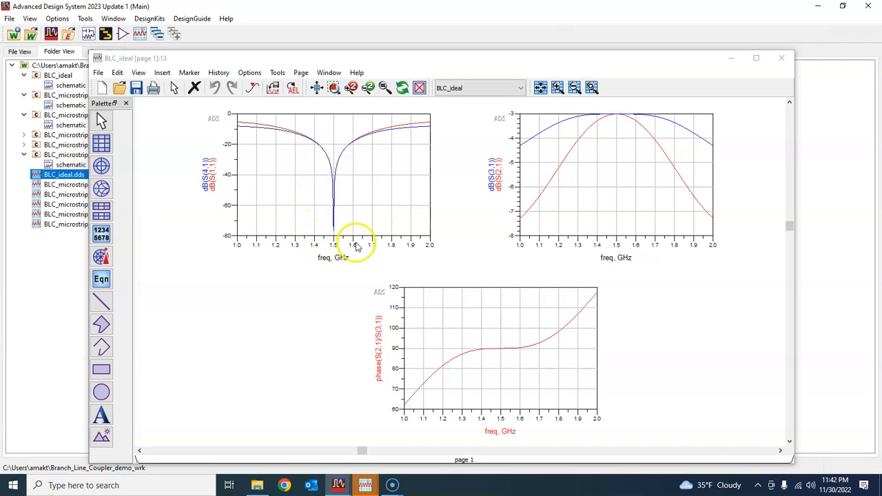
mouse_move(317, 145)
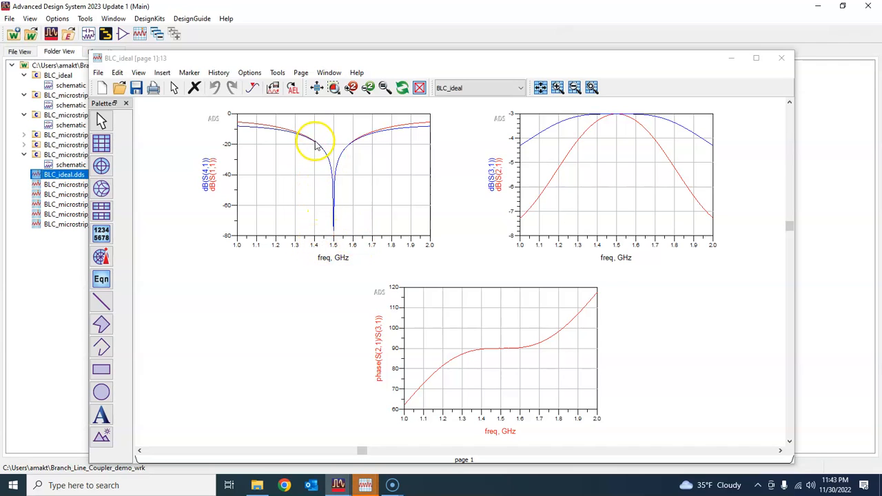
mouse_move(316, 144)
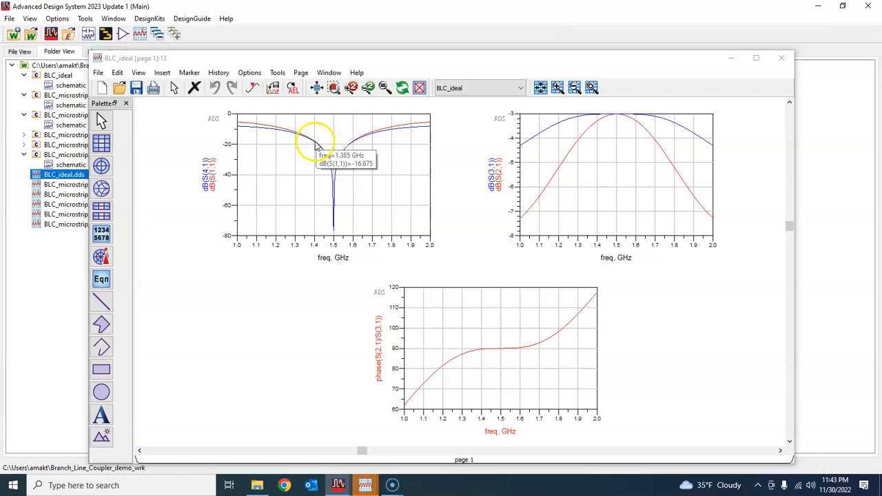
mouse_move(355, 145)
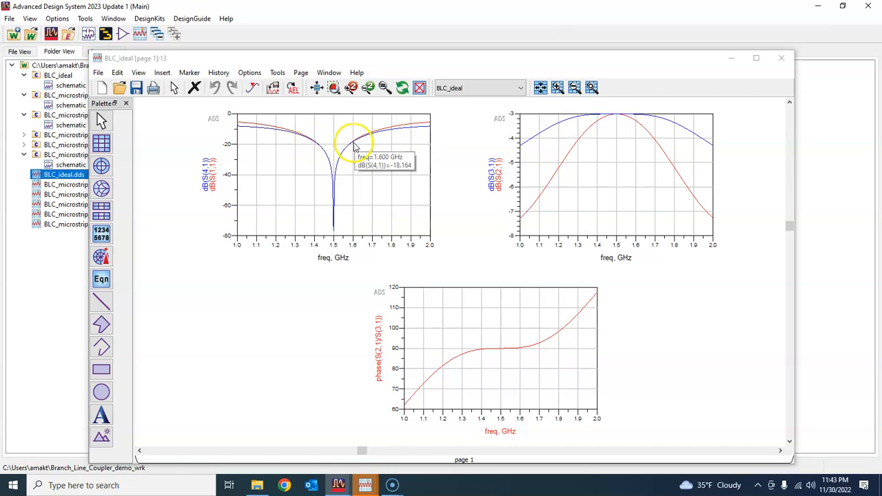
mouse_move(645, 241)
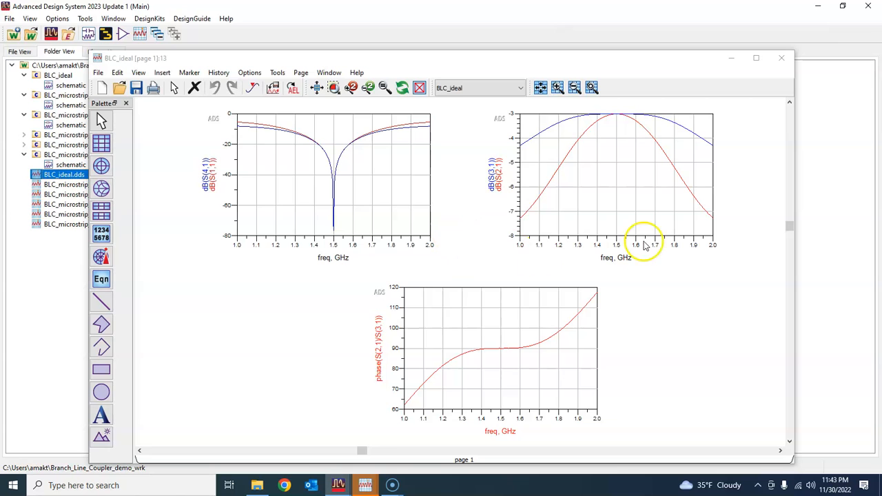
- Close the BLC_ideal plots and return to the workspace Folder View via the schematic windows
click(780, 58)
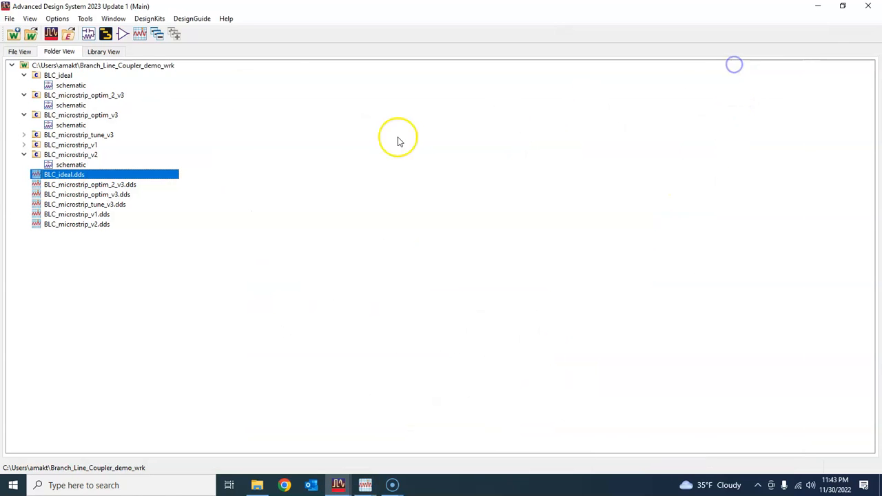
mouse_move(337, 485)
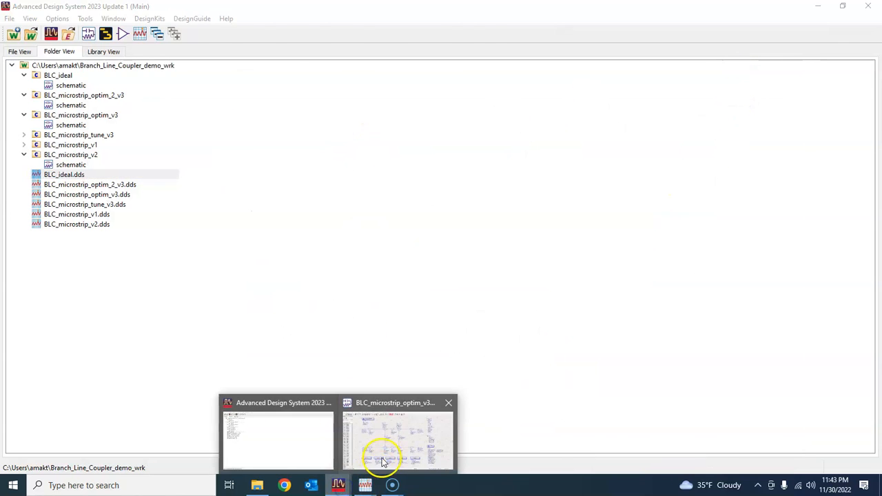
click(397, 438)
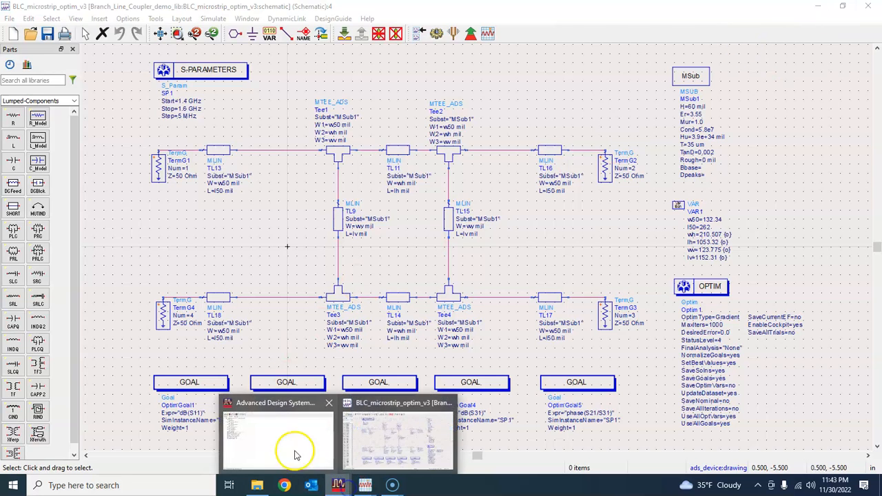
click(278, 441)
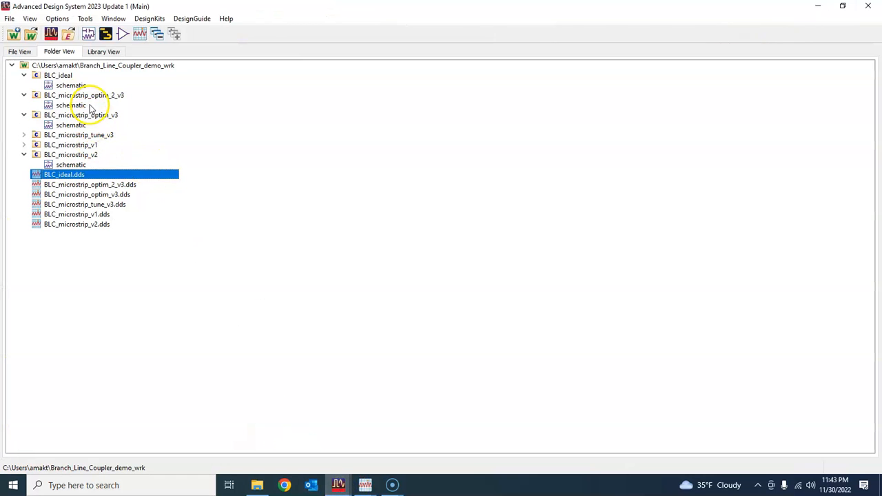
mouse_move(110, 102)
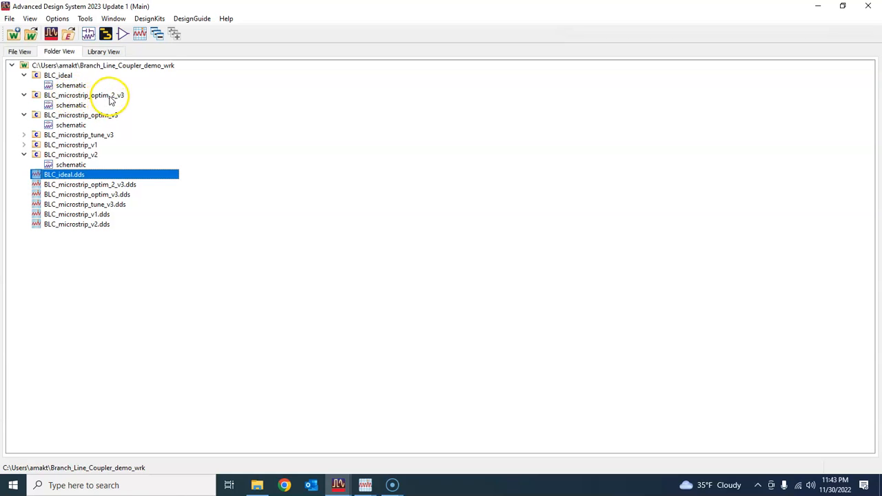
mouse_move(71, 131)
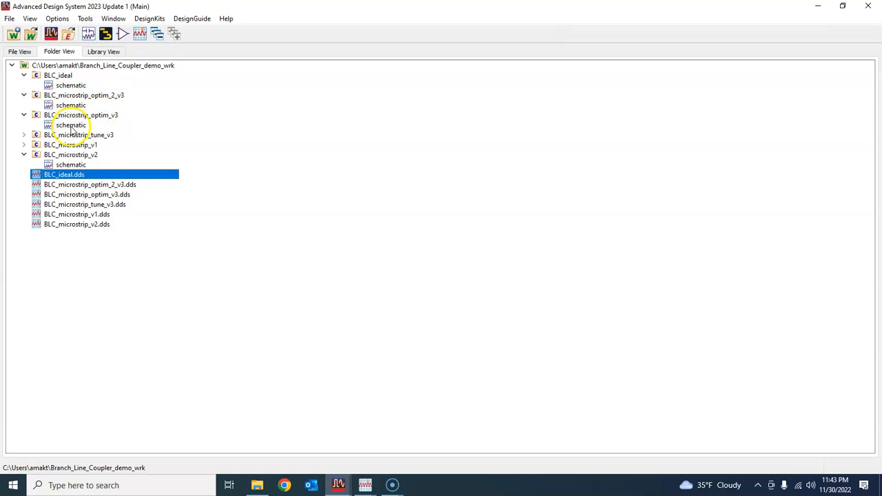
double_click(71, 124)
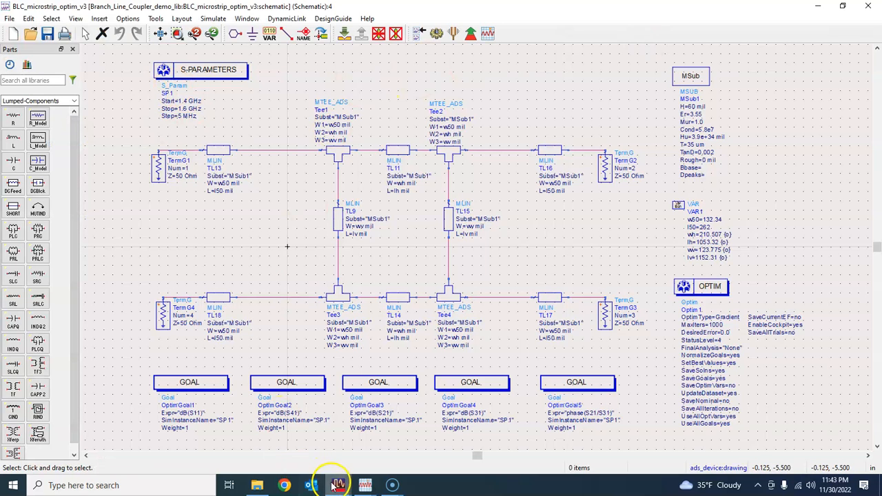
click(337, 485)
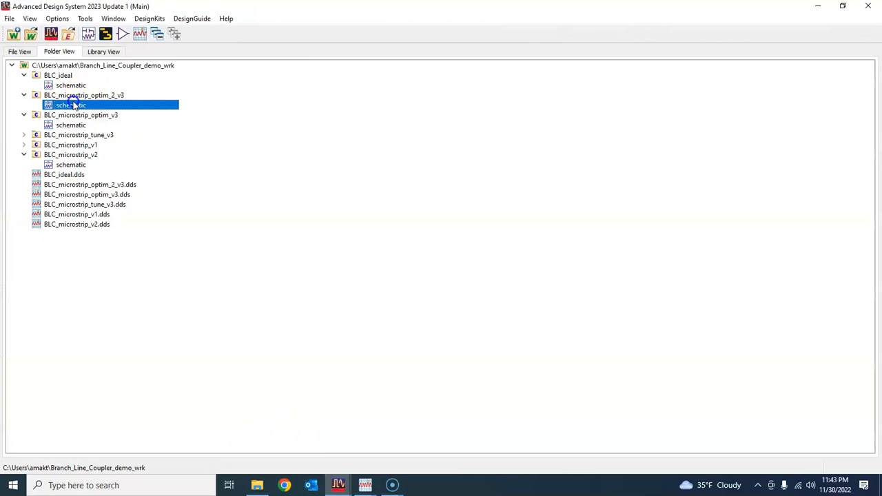
double_click(72, 105)
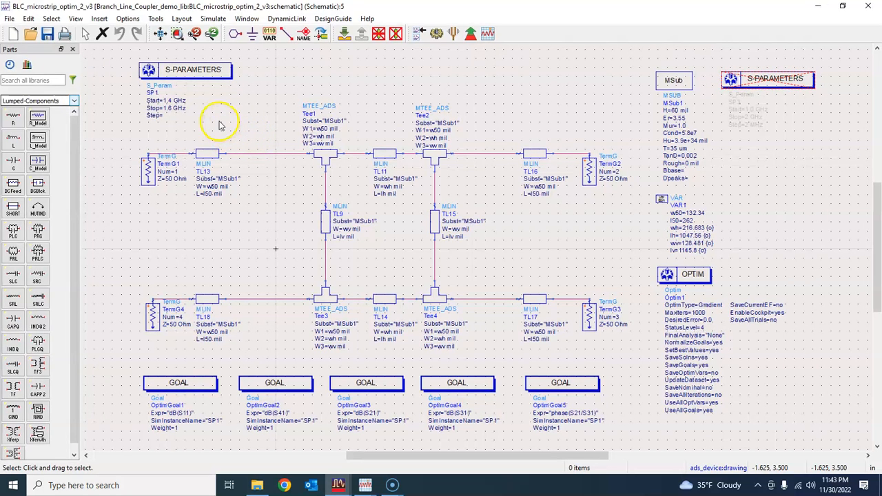
mouse_move(204, 113)
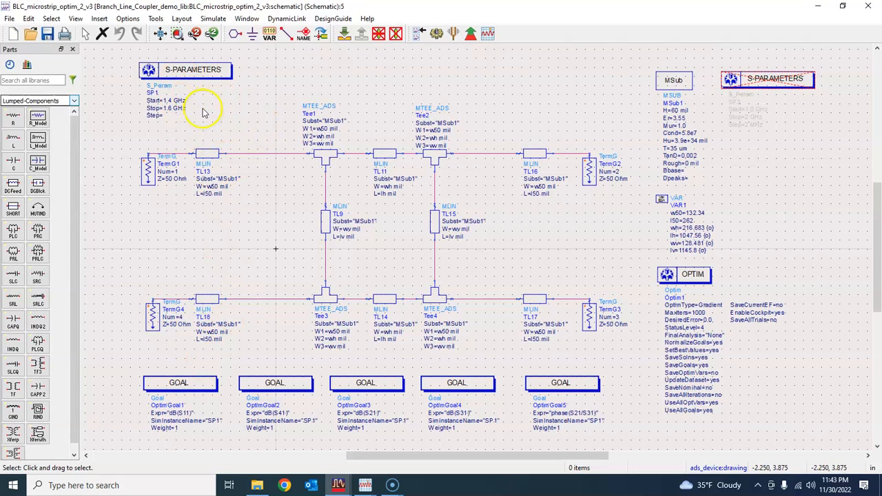
mouse_move(228, 389)
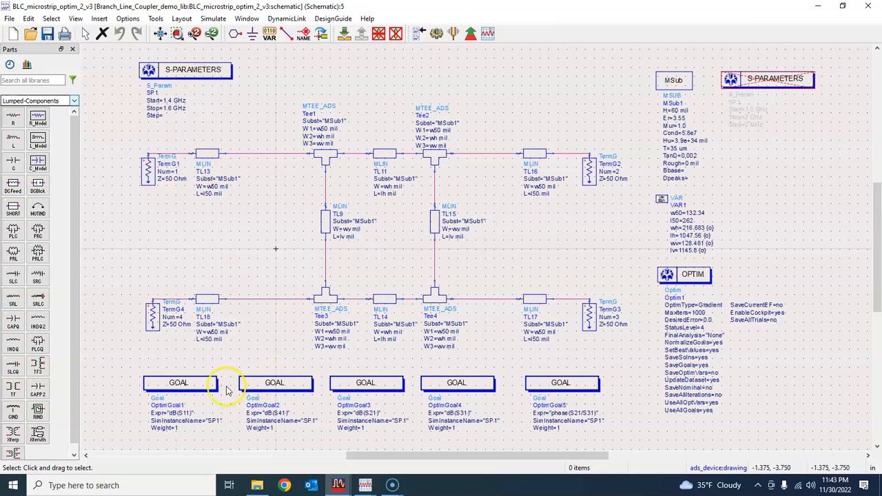
double_click(178, 383)
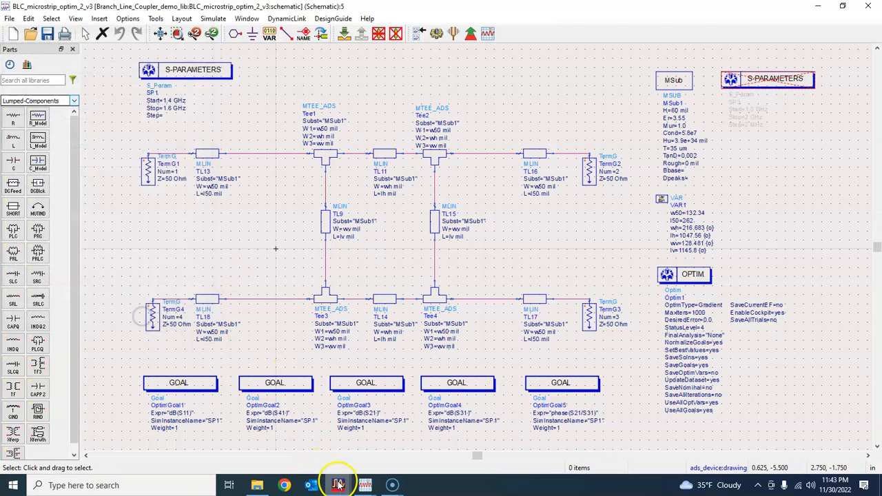
mouse_move(364, 485)
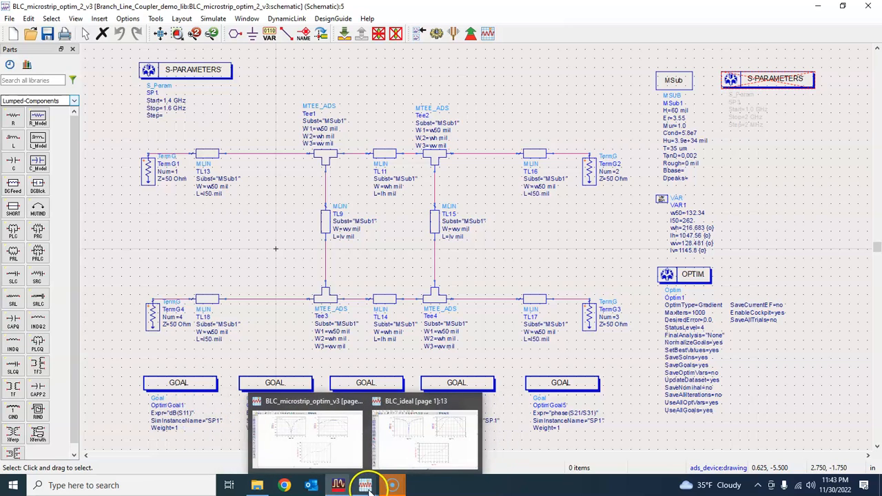
click(425, 438)
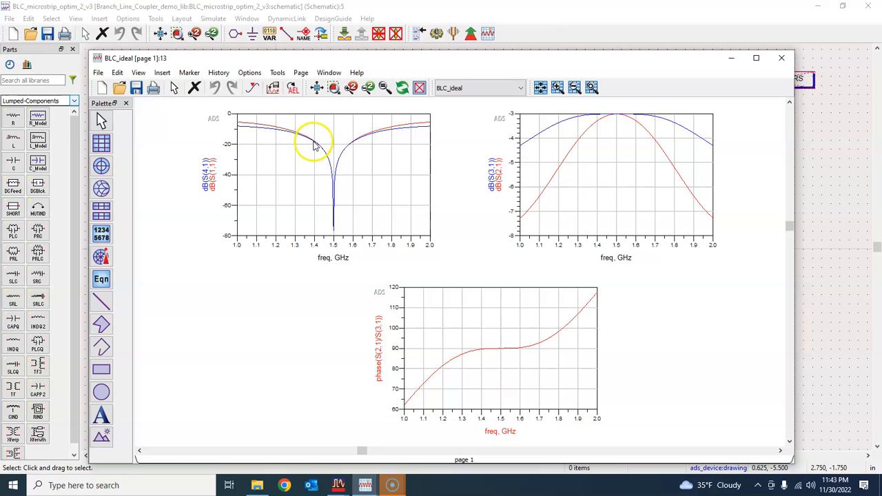
mouse_move(317, 146)
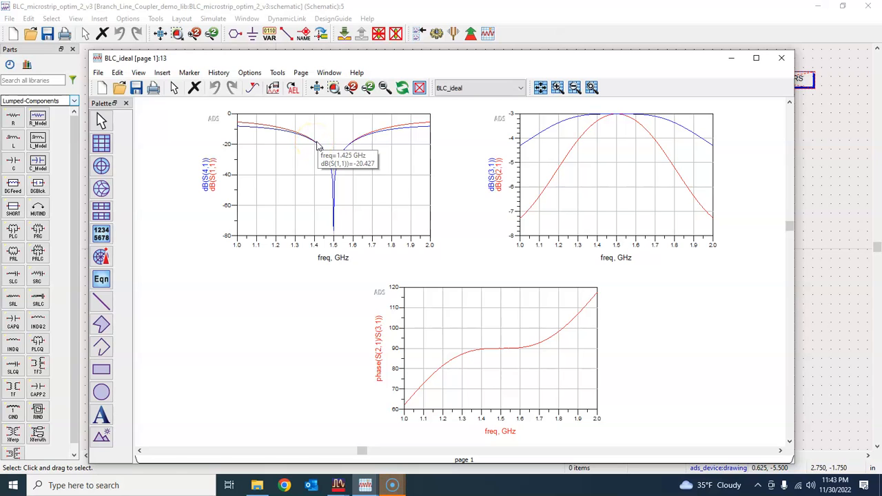
mouse_move(755, 58)
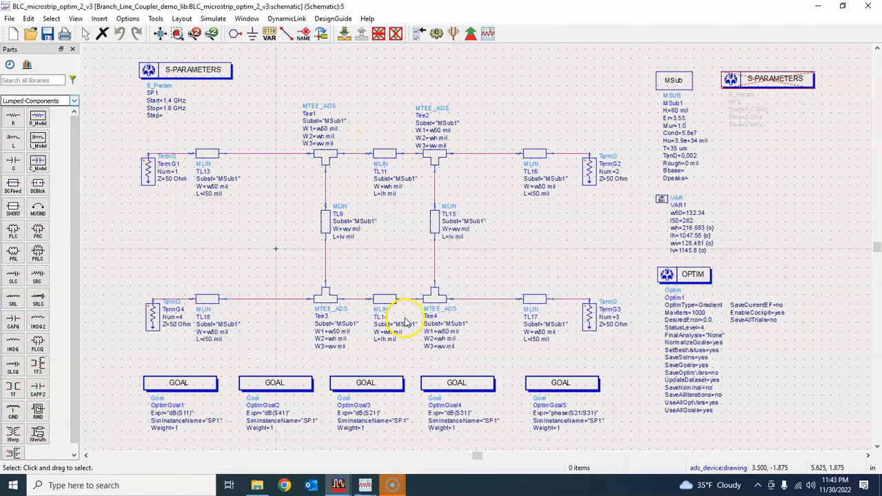
mouse_move(365, 485)
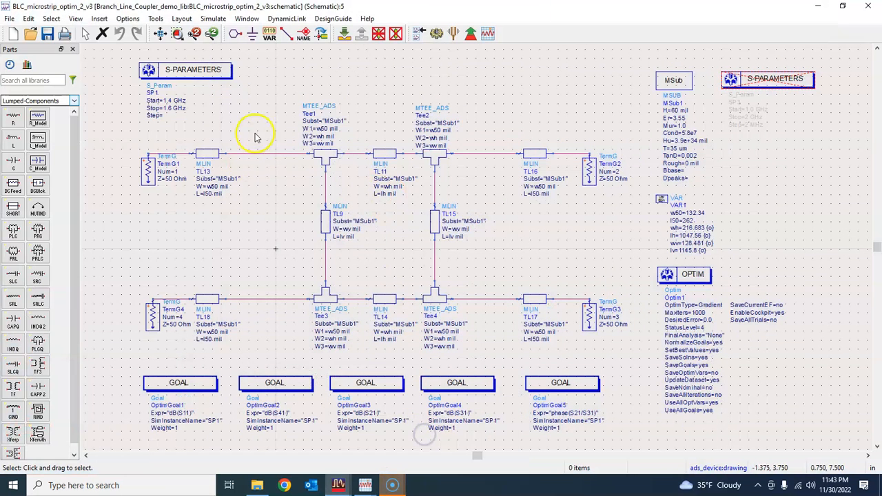
mouse_move(618, 228)
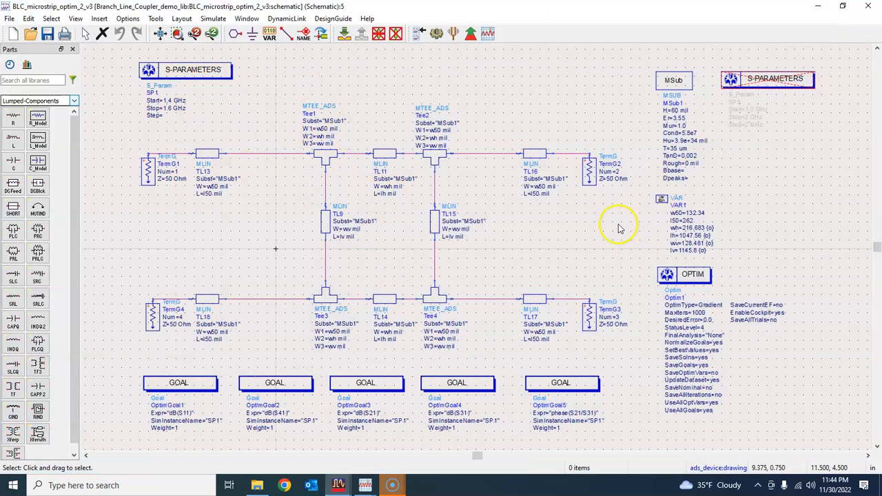
mouse_move(228, 375)
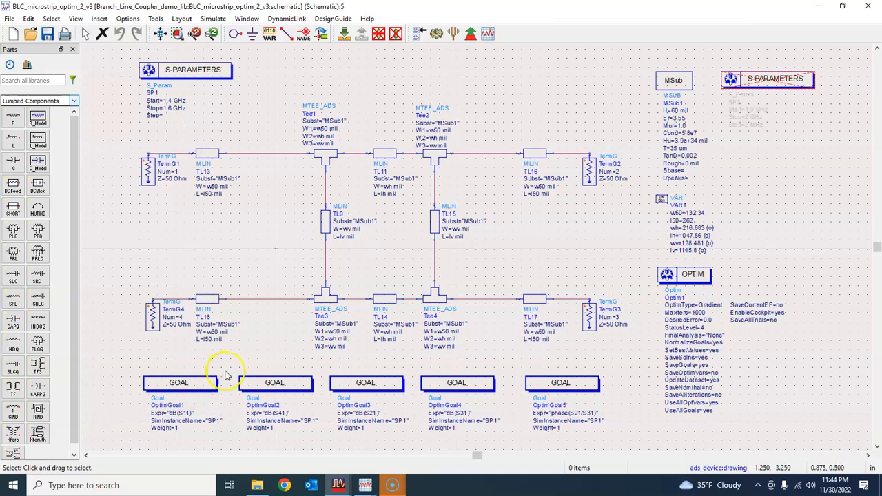
click(179, 383)
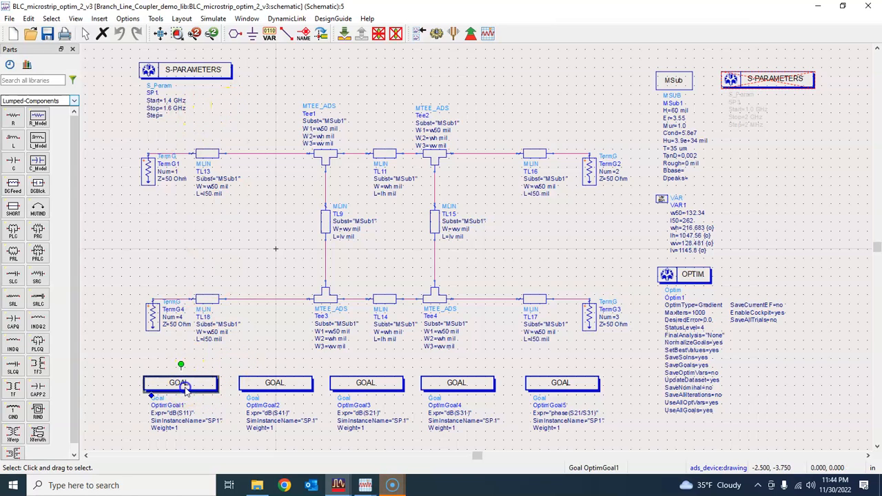
double_click(181, 383)
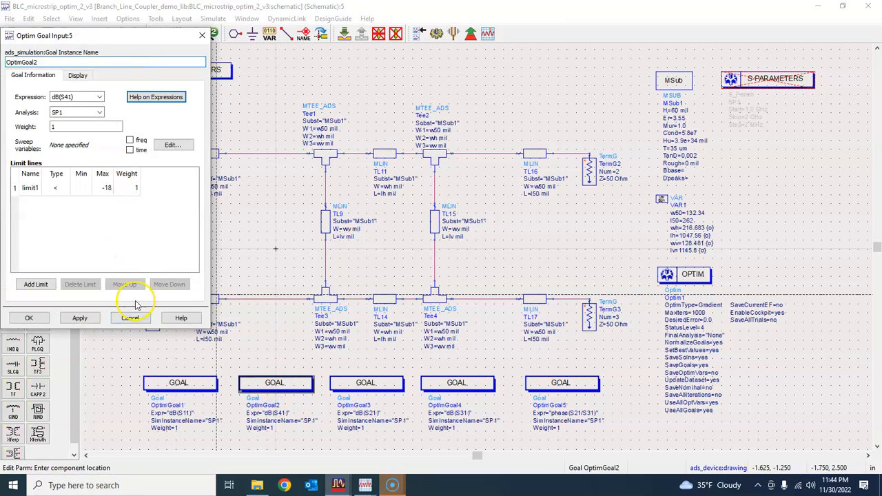
click(131, 317)
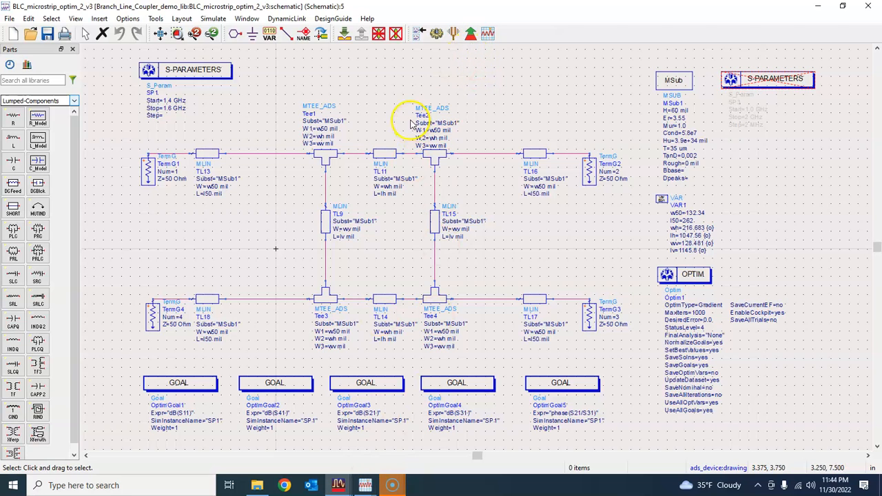
mouse_move(482, 157)
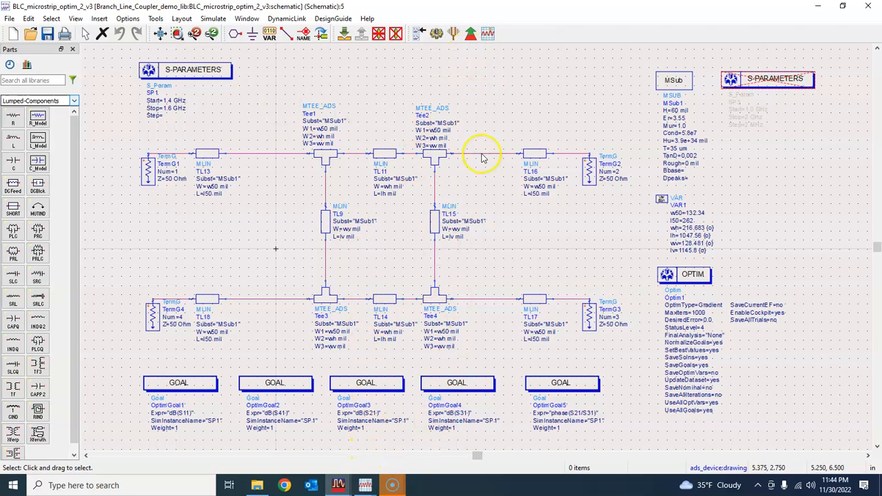
- Deactivate the 1.4–1.6 GHz sweep SP1 and activate SP3 (1–2 GHz, 2 MHz step)
click(186, 69)
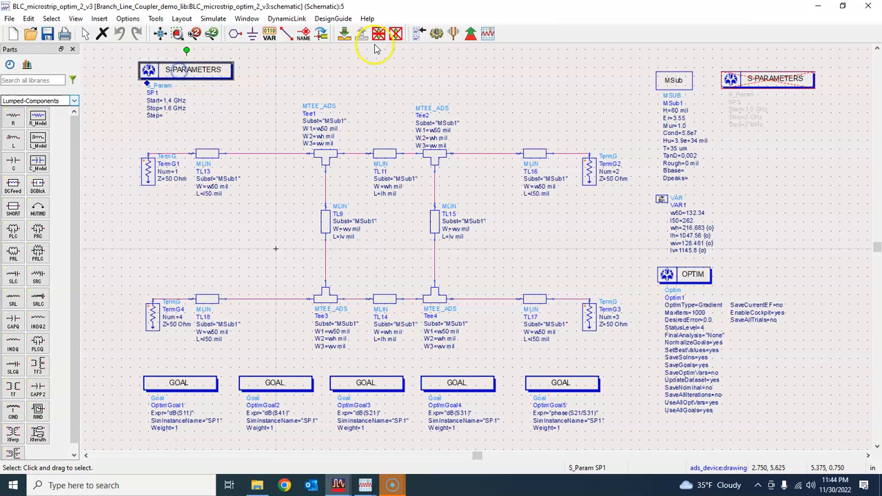
mouse_move(521, 54)
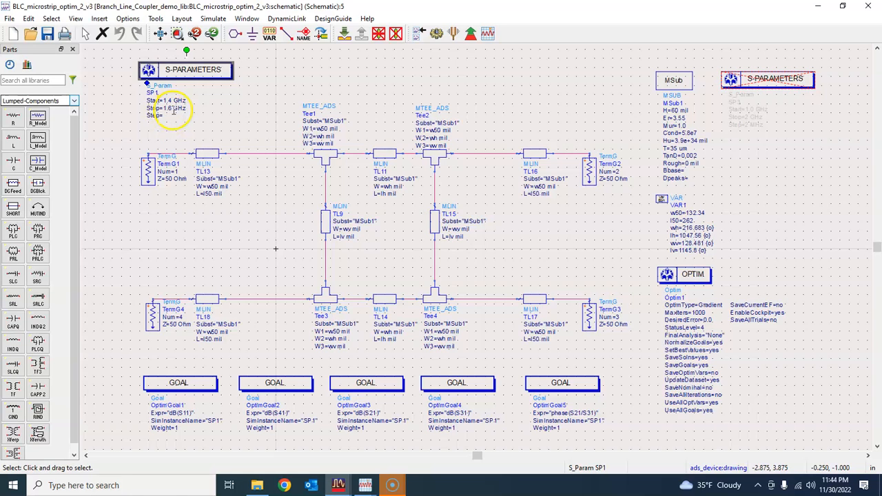
click(186, 69)
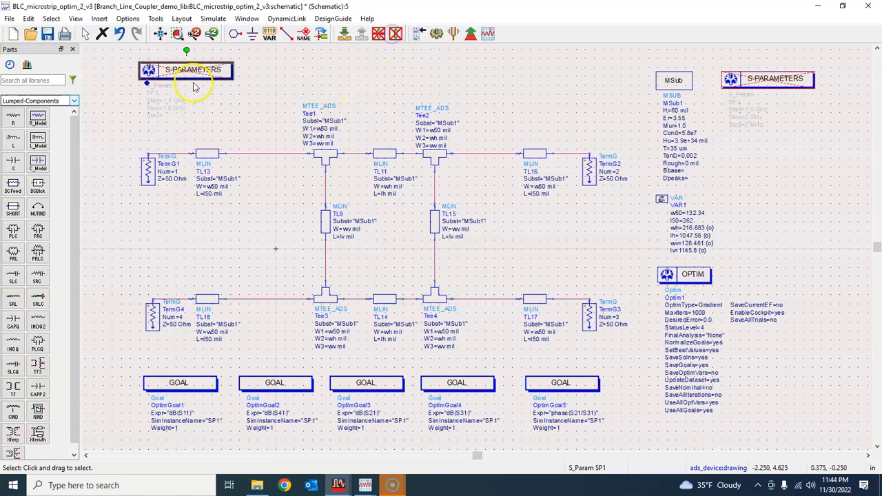
click(324, 77)
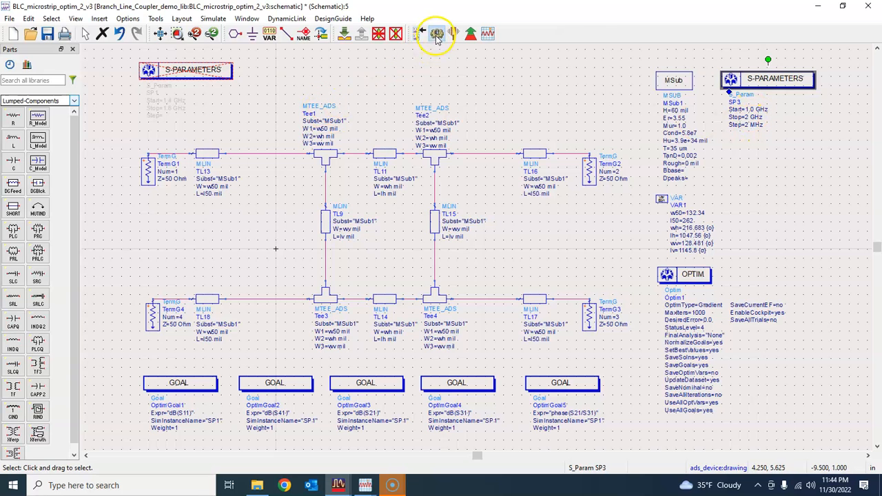
- Simulate the 1–2 GHz sweep and bring up the BLC_ideal plots beside the results
click(435, 33)
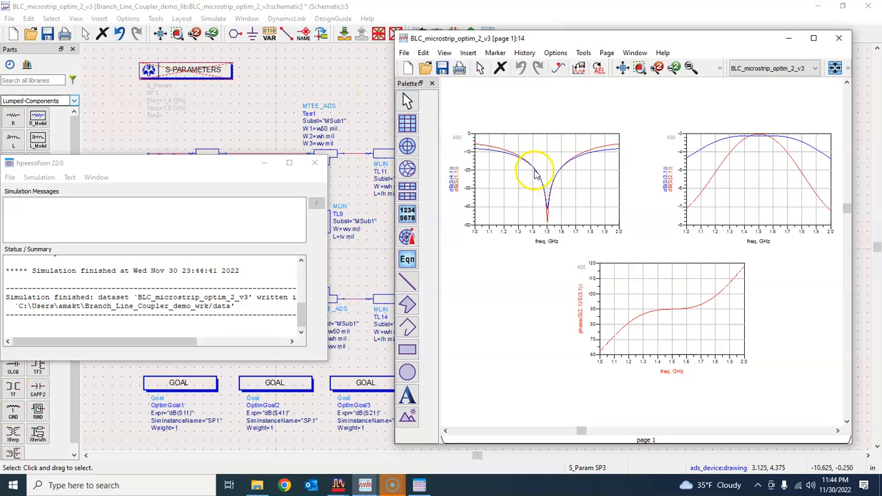
mouse_move(540, 174)
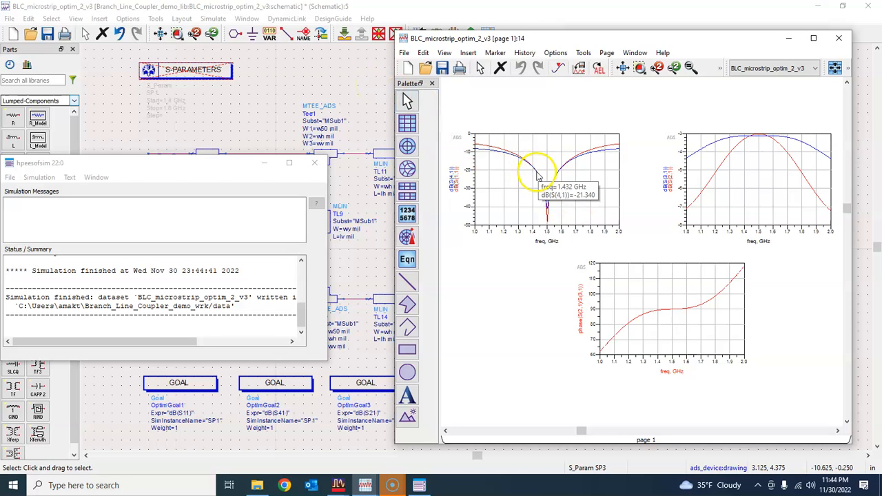
mouse_move(540, 172)
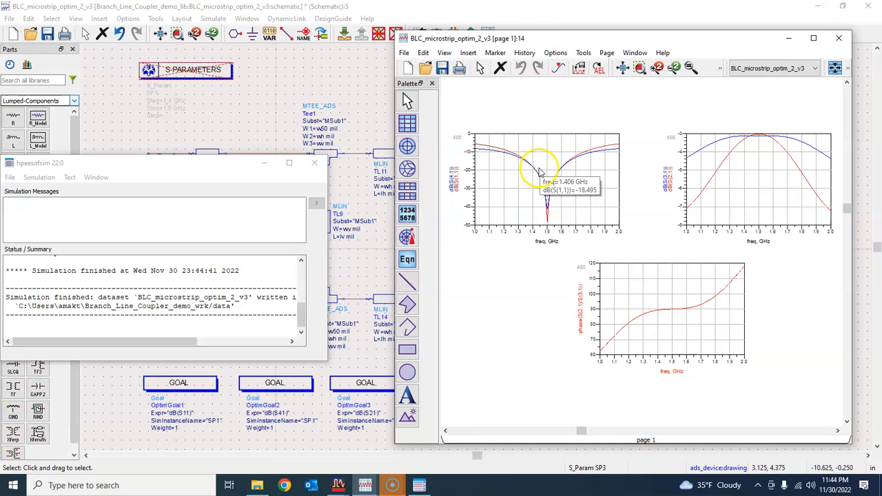
mouse_move(538, 173)
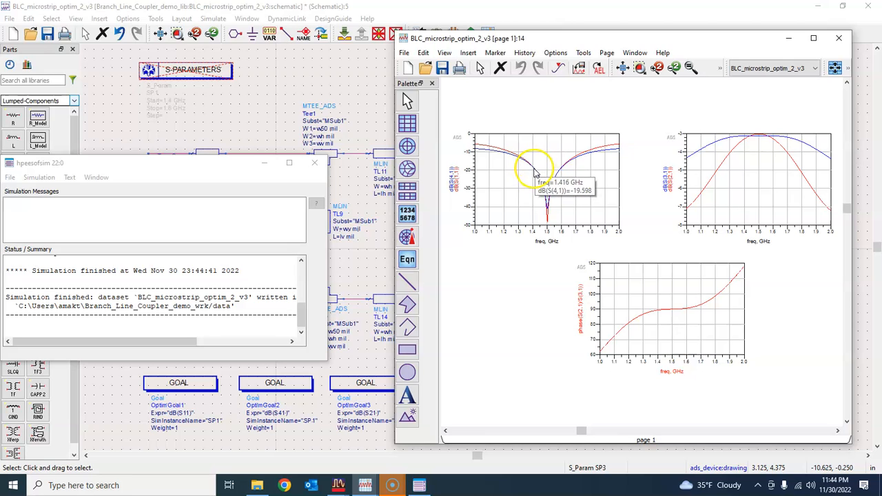
mouse_move(758, 152)
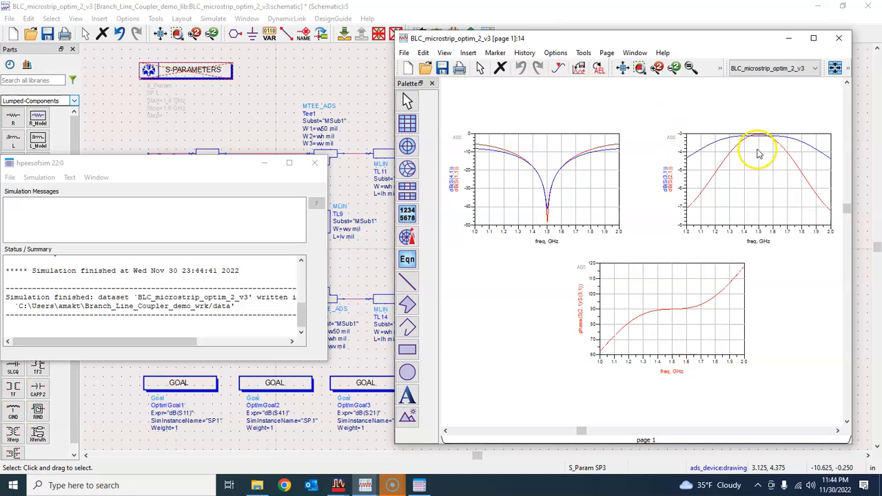
mouse_move(758, 140)
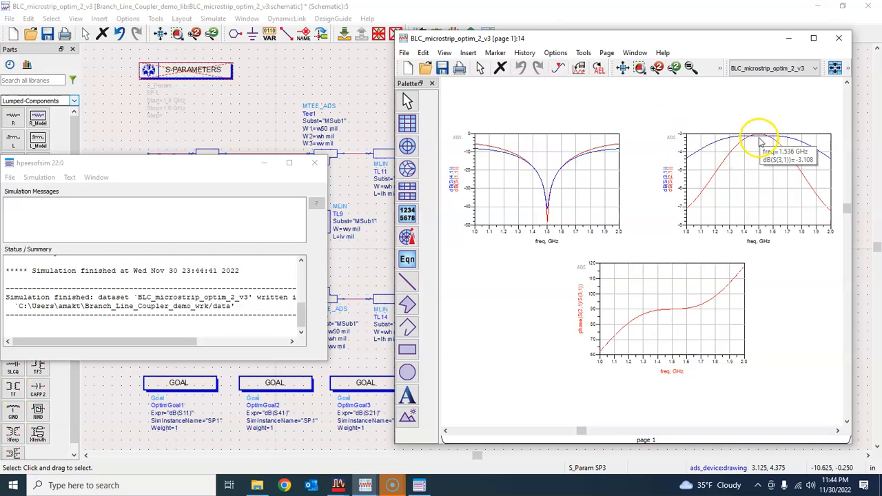
mouse_move(758, 141)
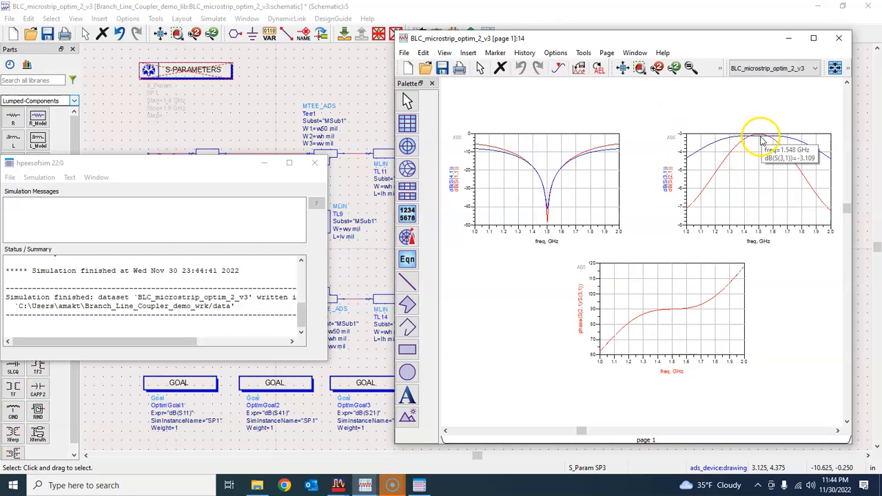
mouse_move(367, 485)
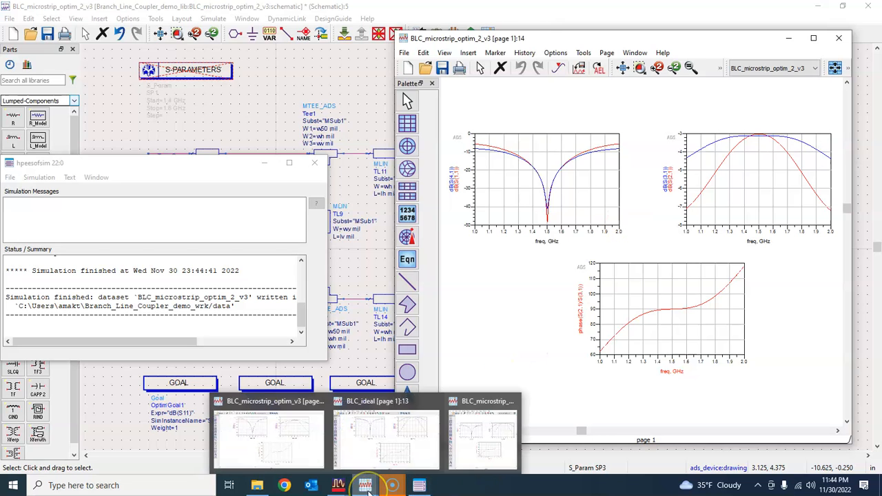
click(386, 438)
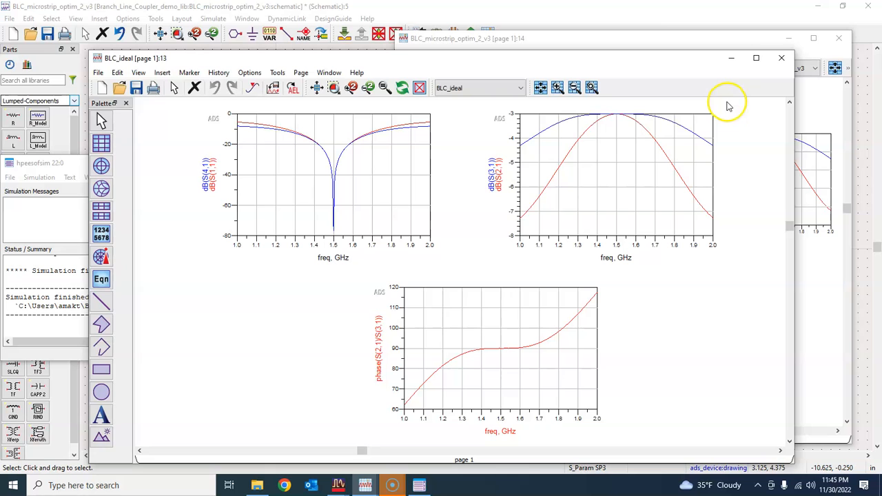
mouse_move(620, 117)
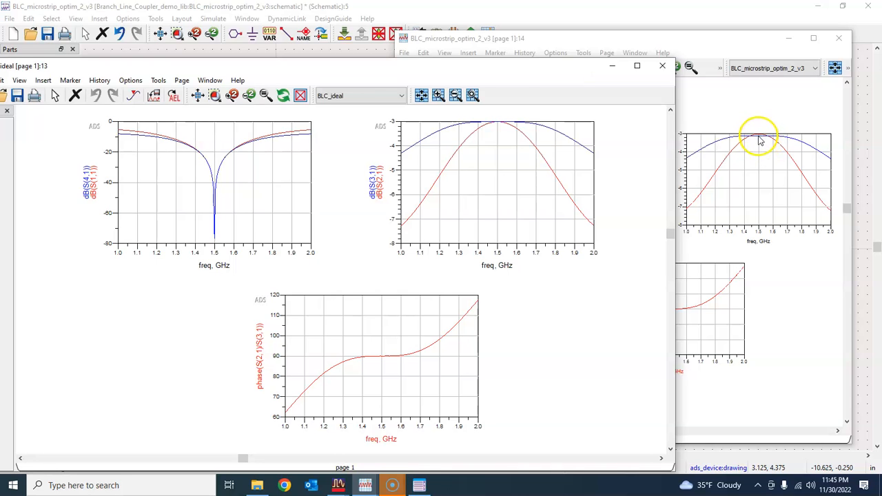
mouse_move(729, 144)
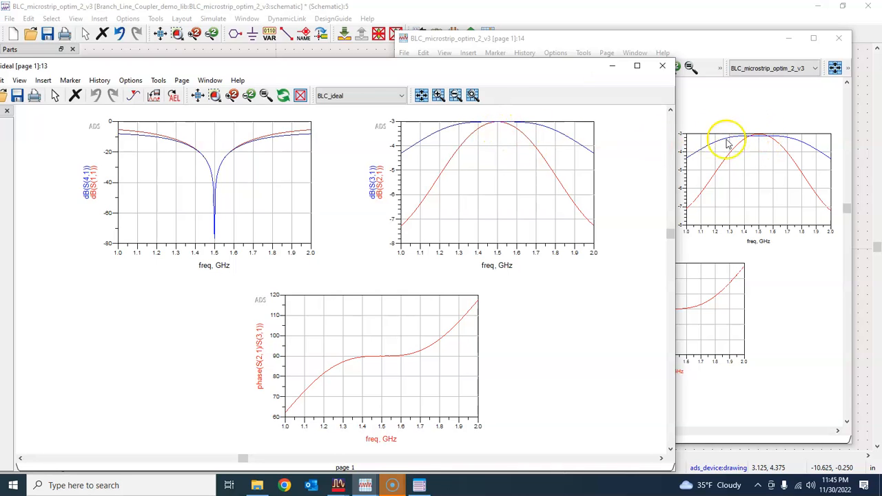
mouse_move(637, 238)
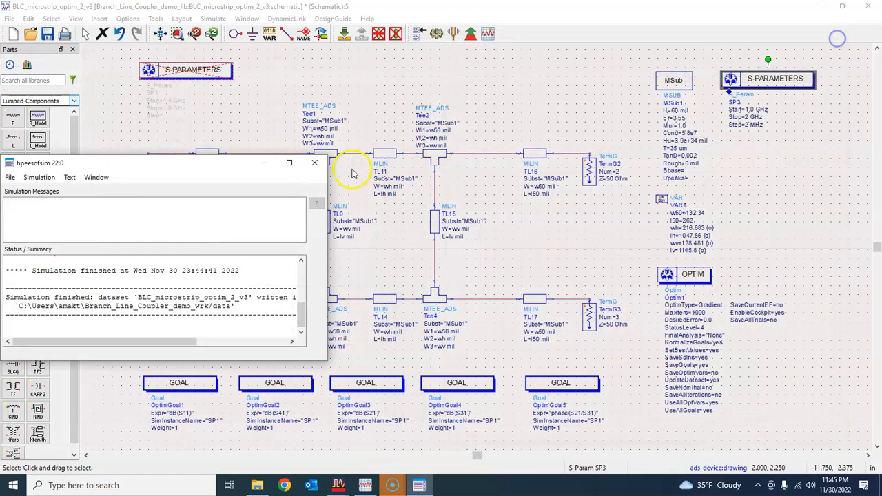
click(314, 163)
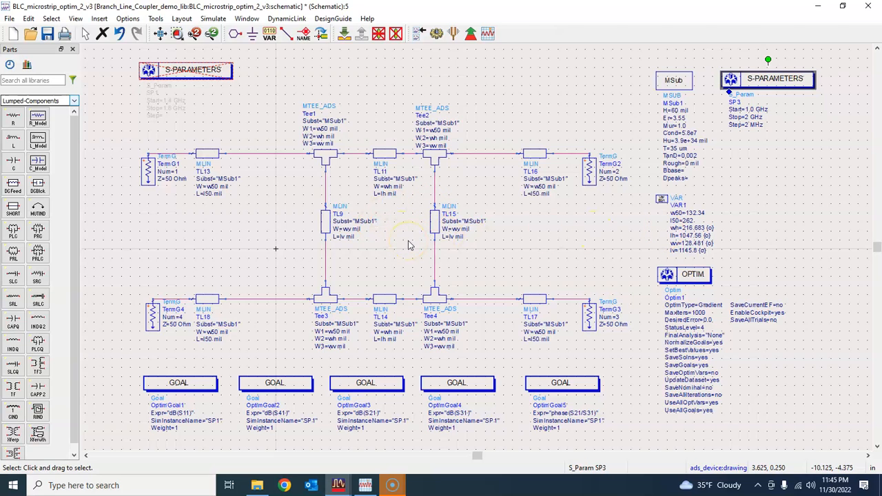
mouse_move(709, 185)
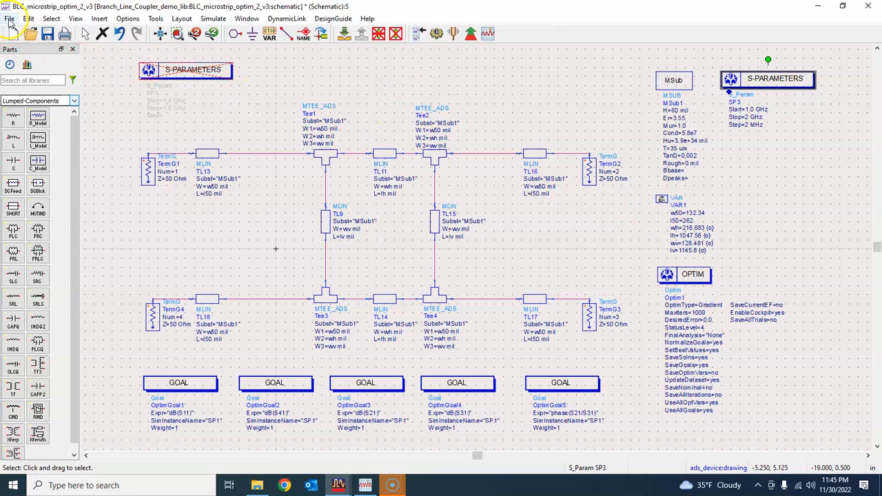
- Save the schematic as a new cell named BLC_microstrip_EM_v1
click(10, 19)
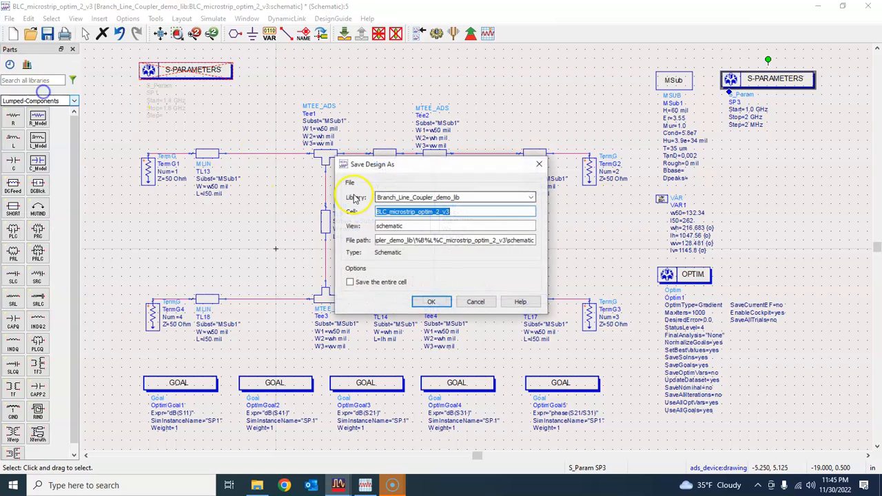
click(468, 212)
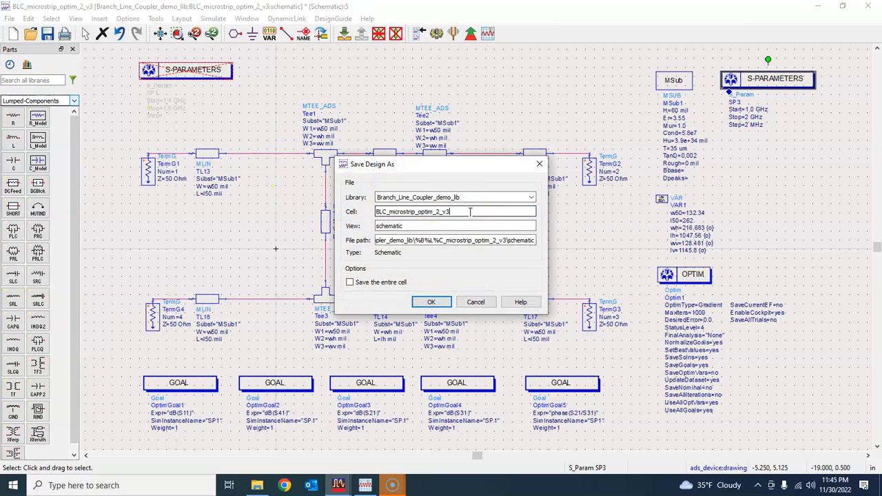
key(backspace)
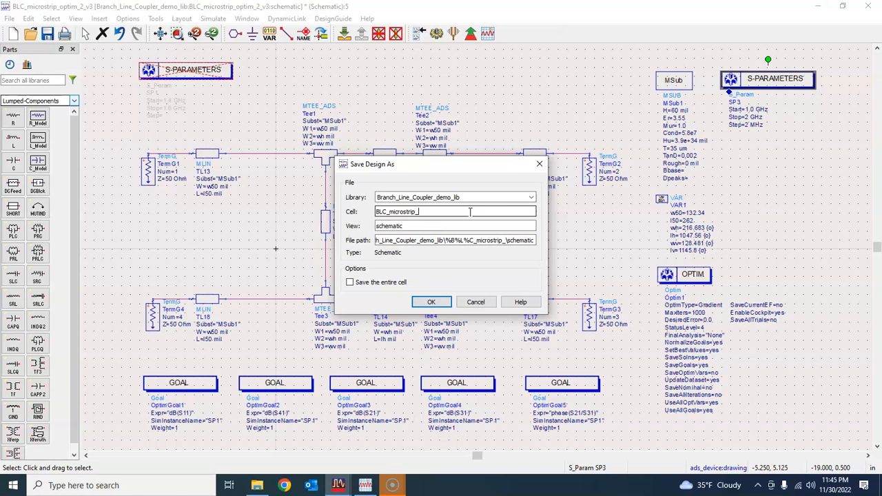
text(E)
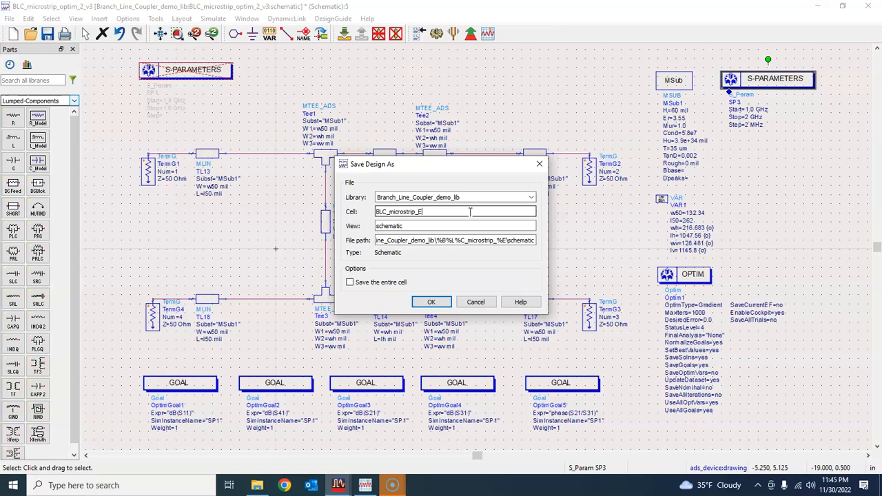
text(M)
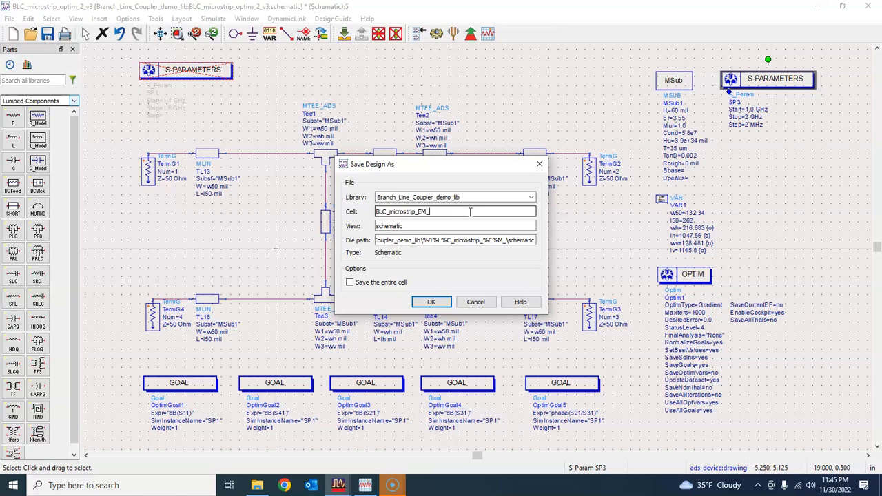
text(_v1)
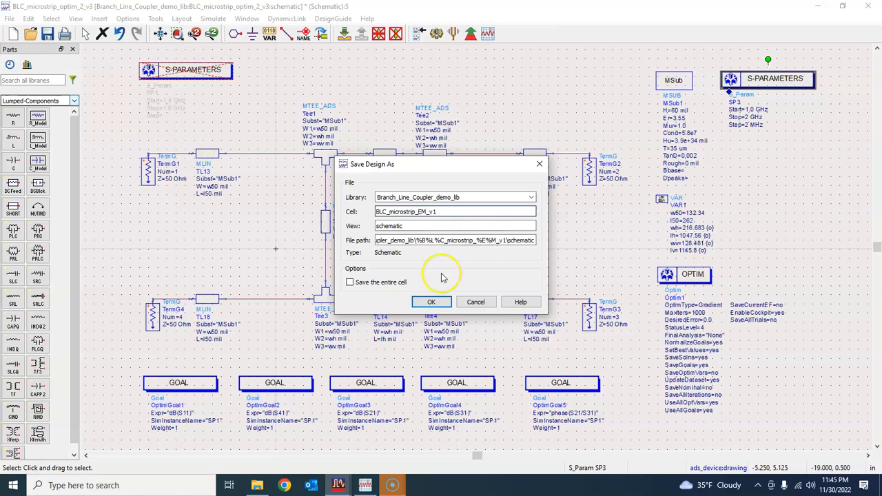
click(431, 302)
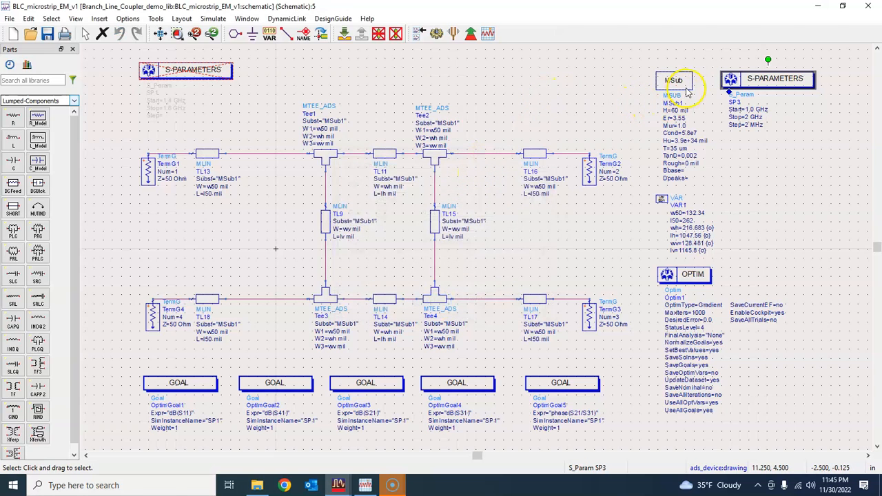
- Select the MSub substrate block for deletion
click(674, 80)
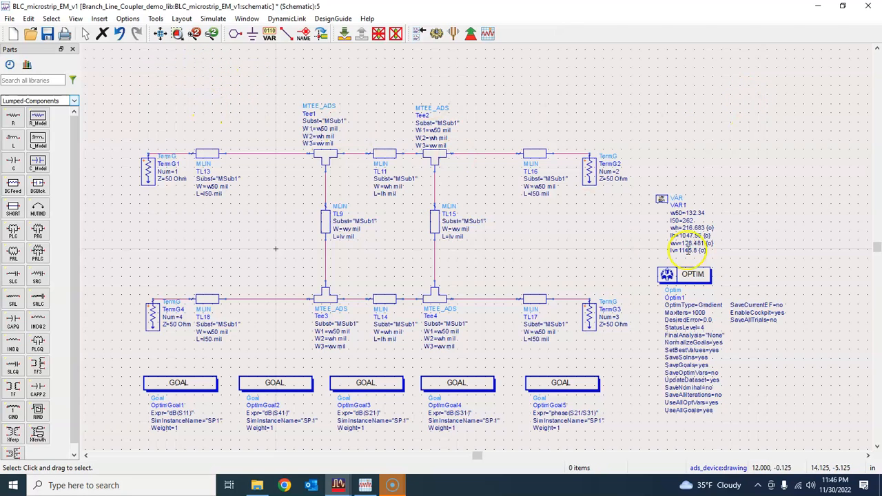
mouse_move(472, 72)
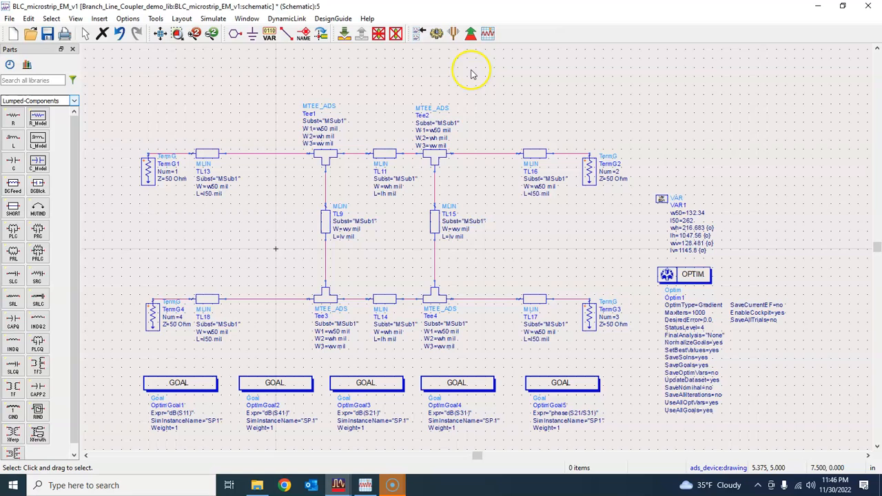
mouse_move(669, 213)
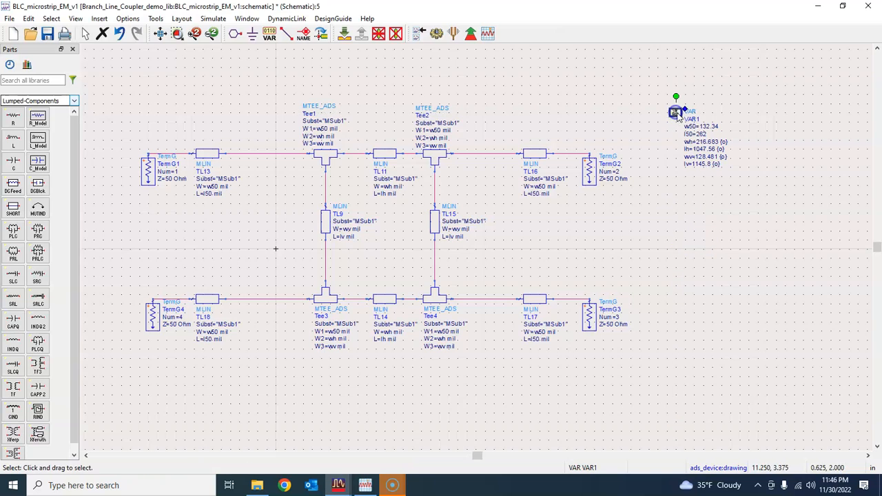
mouse_move(290, 231)
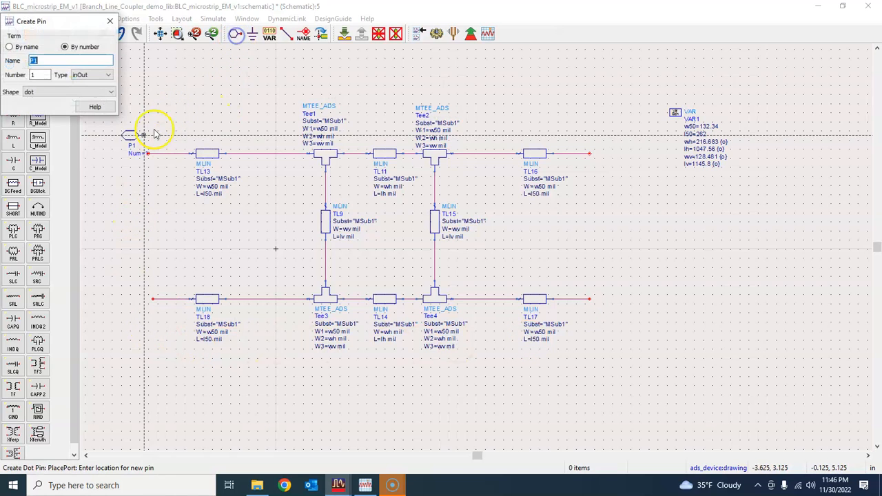
- Place pins P1 and P4 at the top-left and bottom-left line ends
click(145, 153)
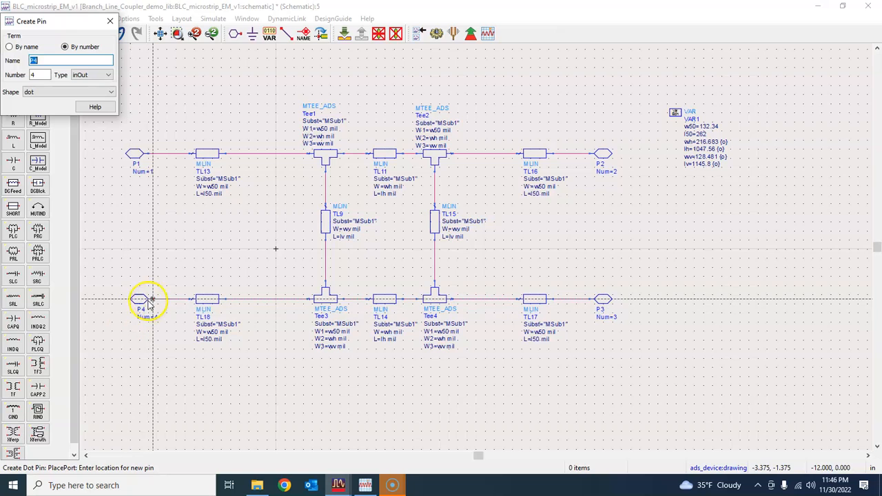
click(110, 21)
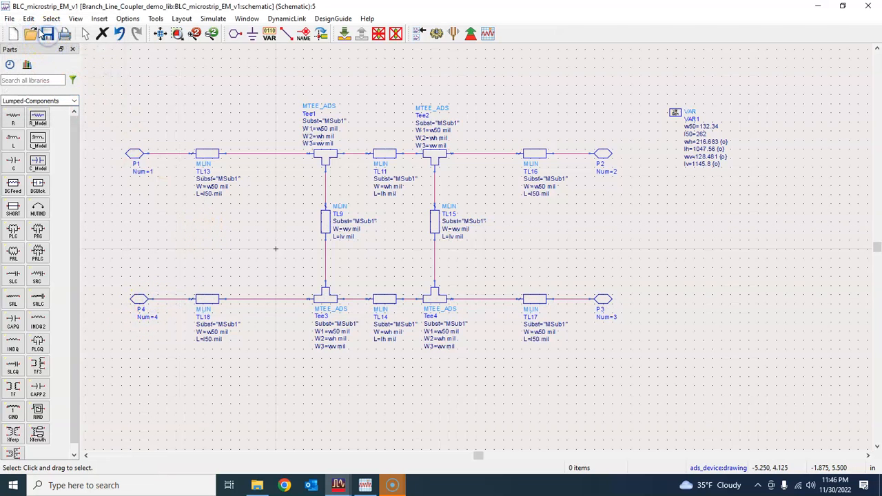
mouse_move(245, 109)
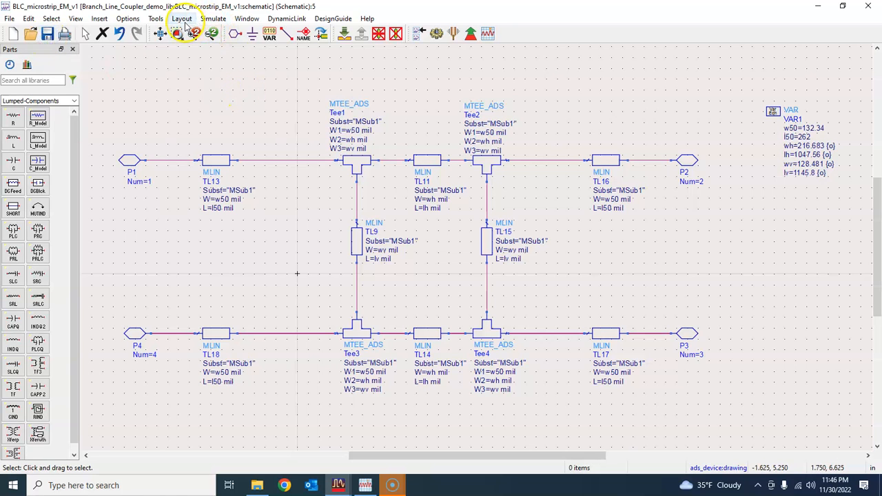
- Generate the BLC_microstrip_EM_v1 layout, accepting the connectivity notice and full-design sync
click(182, 19)
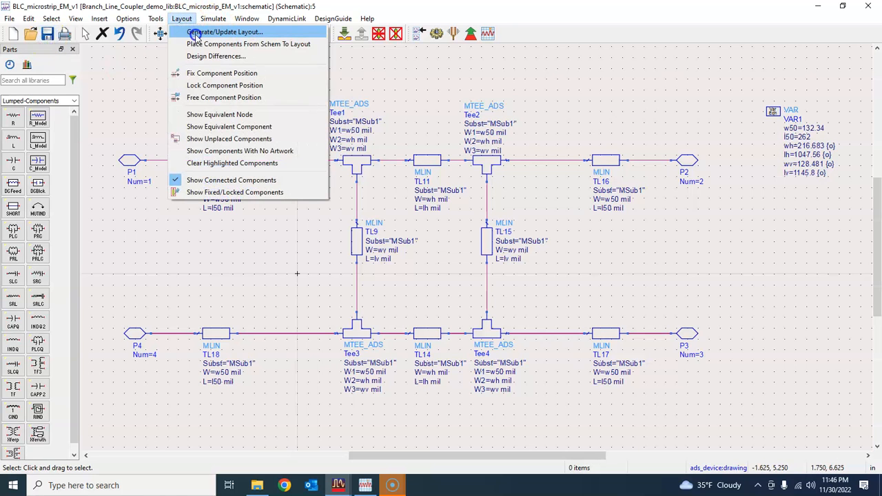
click(223, 32)
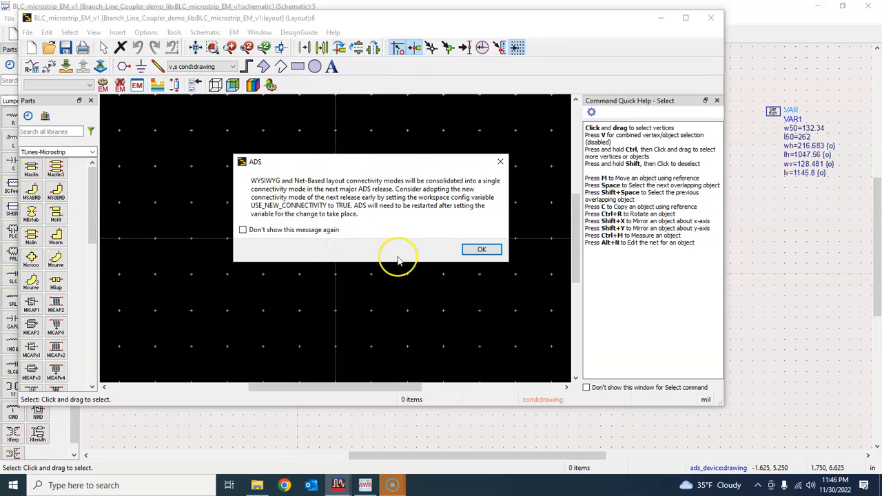
click(483, 248)
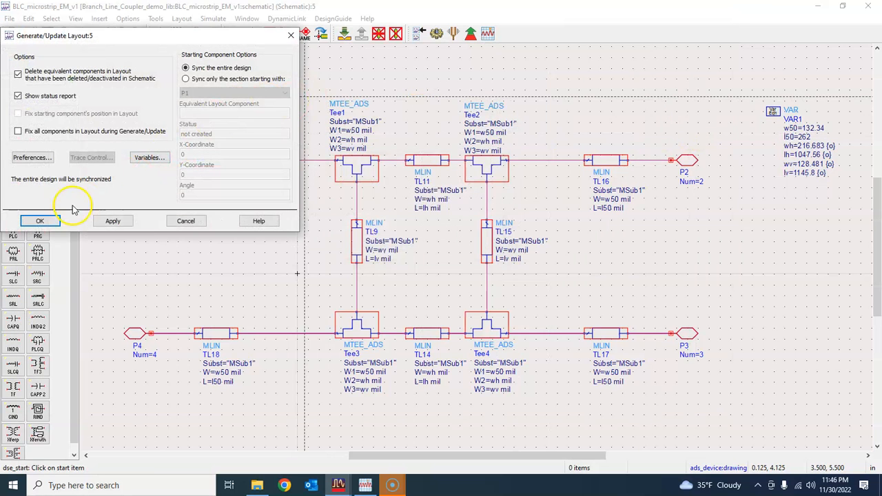
click(38, 221)
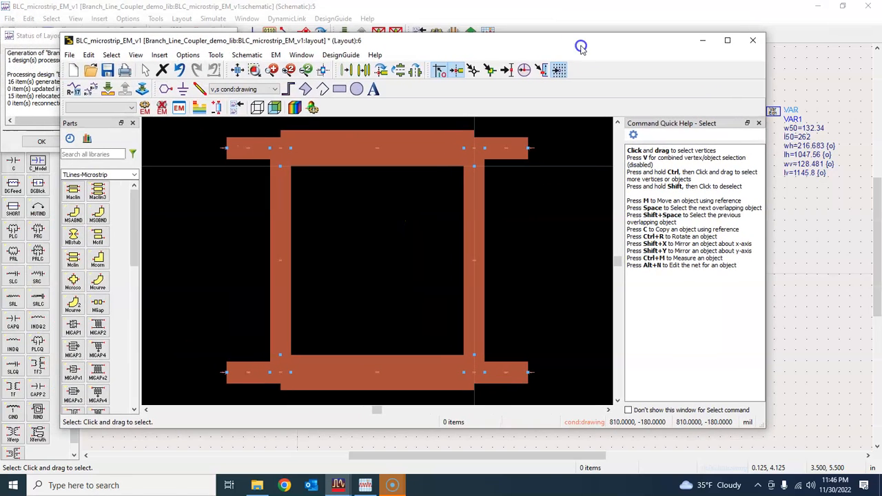
- Maximize the layout window and return to it after checking the schematic
click(728, 40)
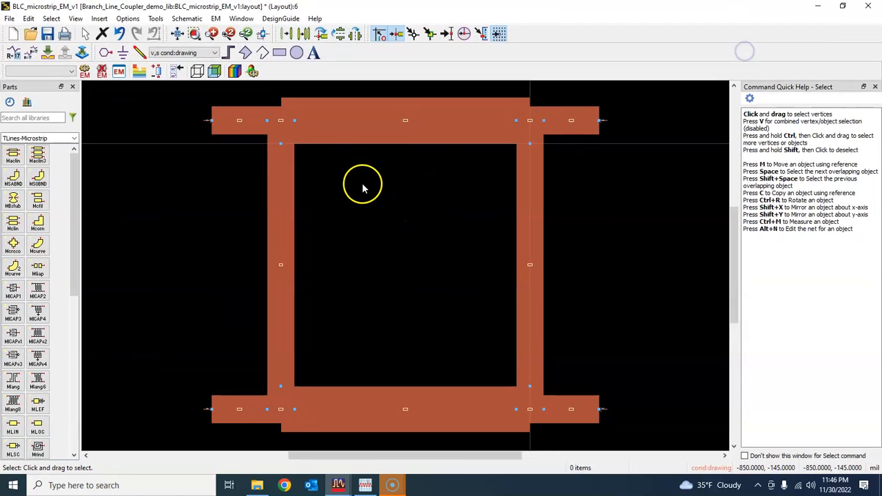
mouse_move(462, 227)
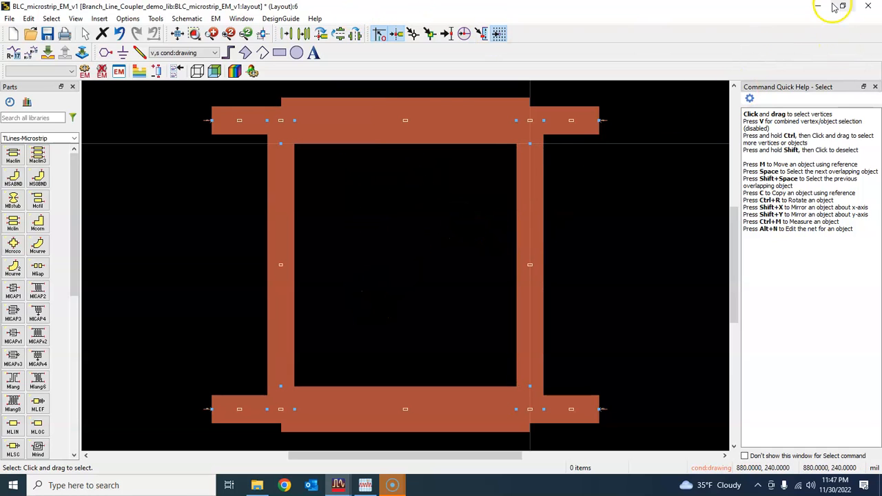
mouse_move(821, 7)
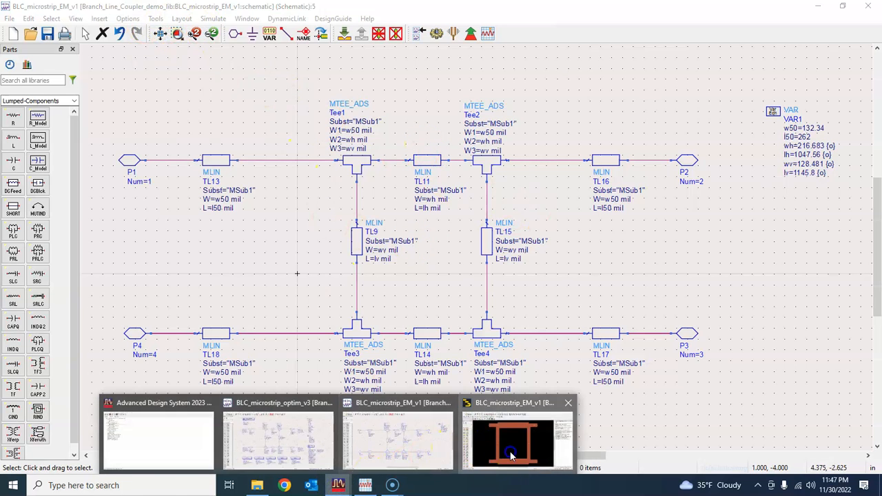
click(512, 441)
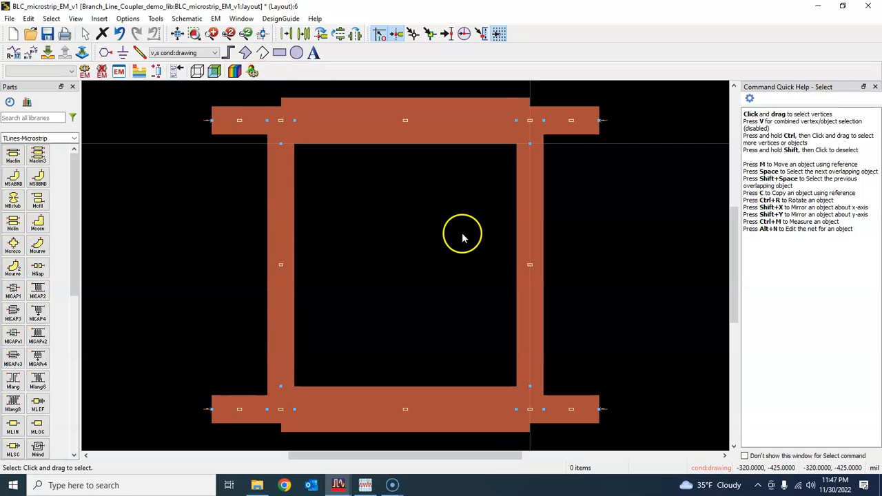
mouse_move(494, 247)
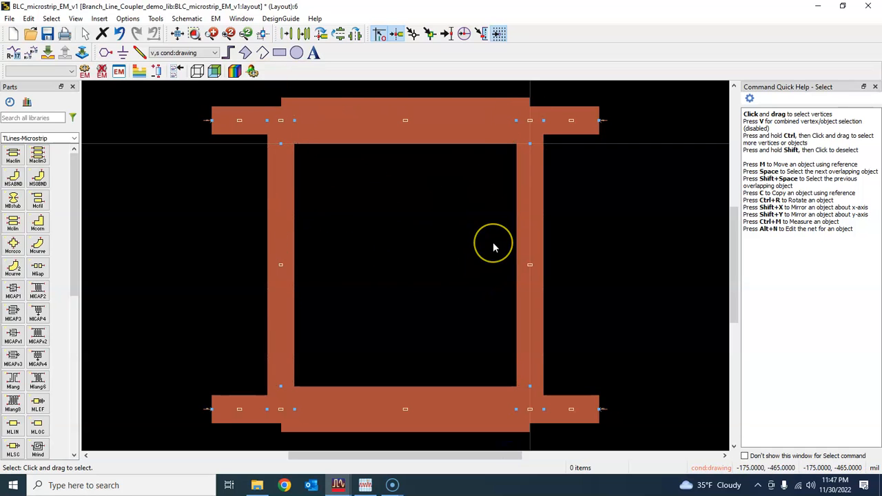
mouse_move(494, 247)
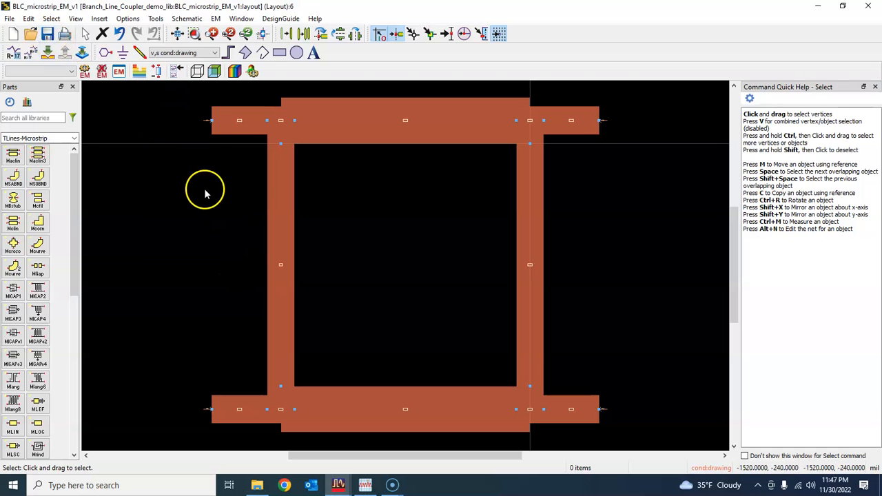
mouse_move(210, 188)
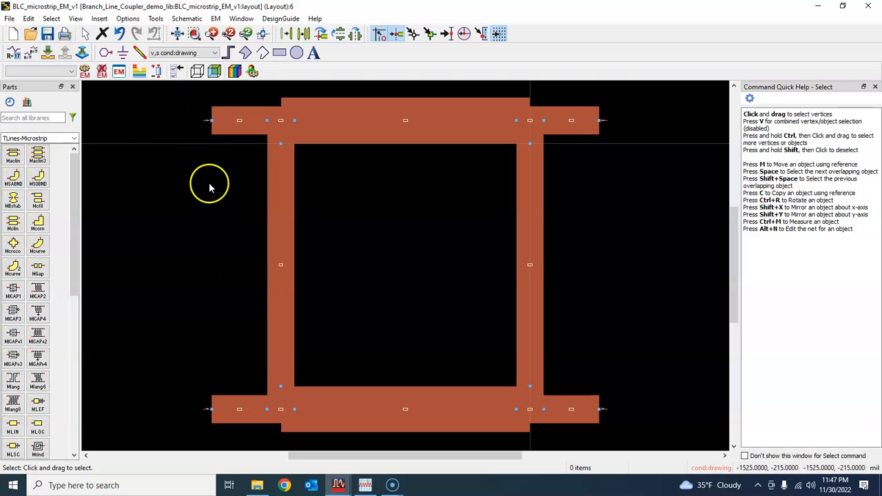
mouse_move(475, 254)
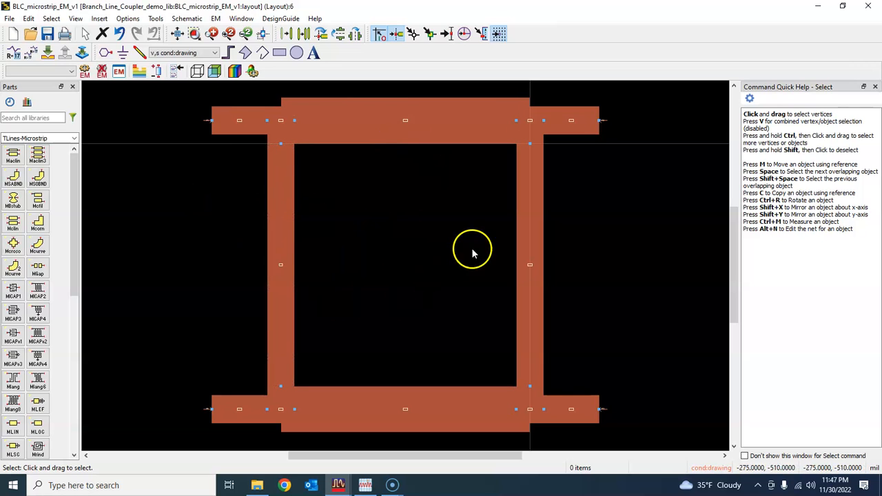
mouse_move(408, 229)
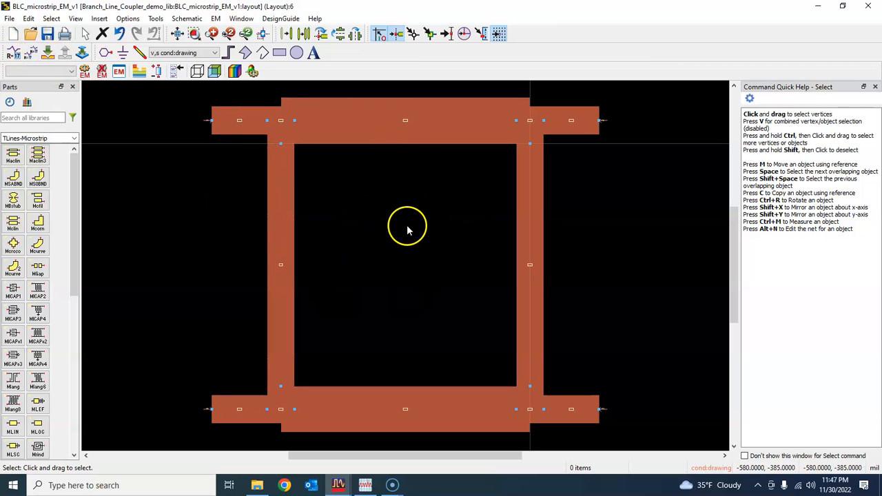